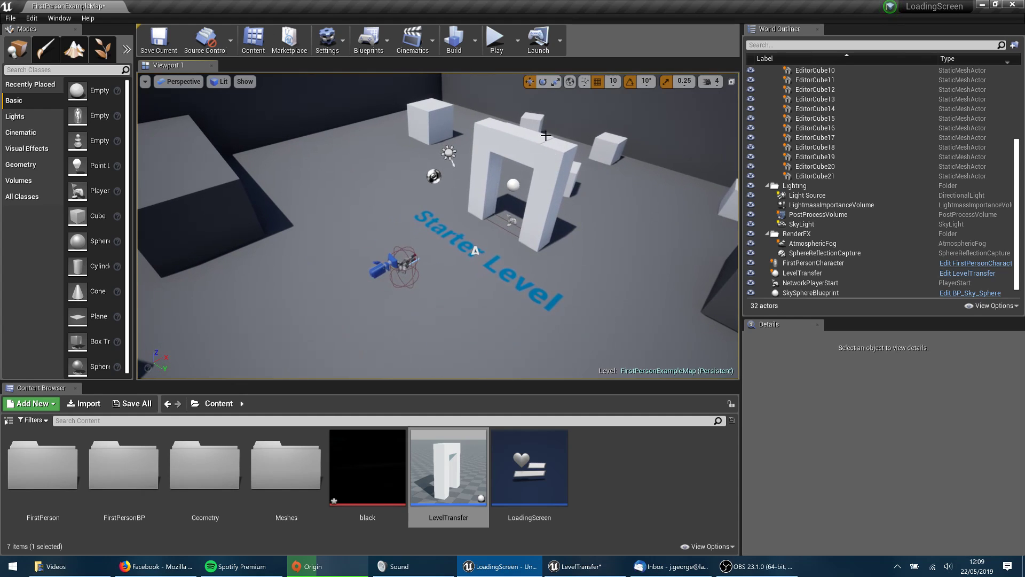
pyautogui.moveTo(496, 36)
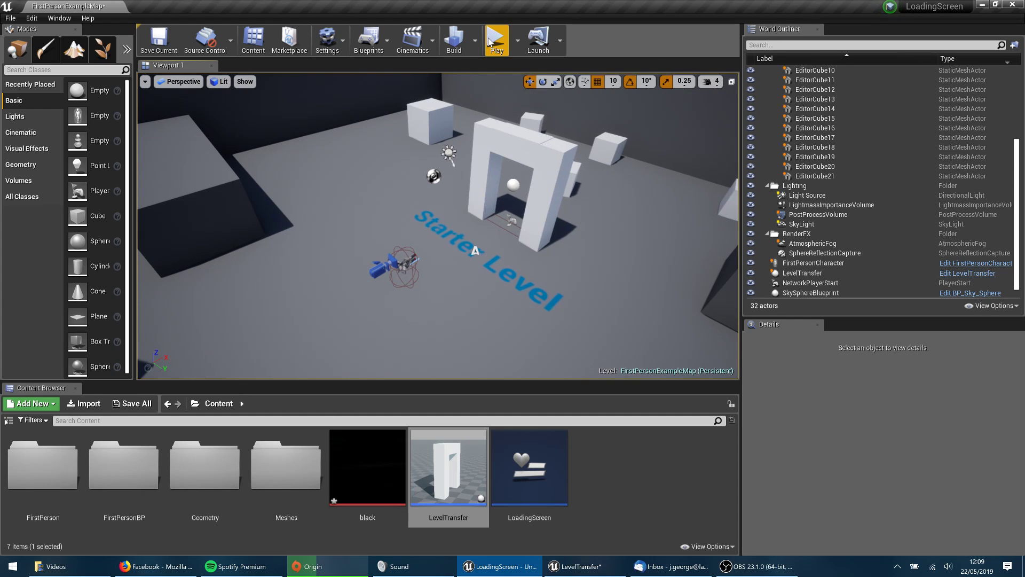
pyautogui.moveTo(546, 9)
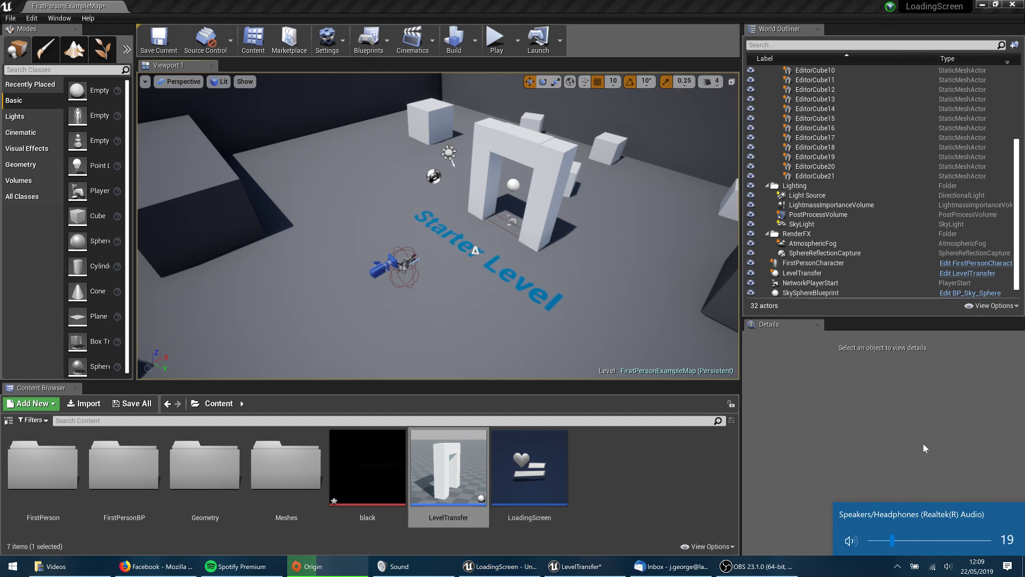
pyautogui.moveTo(497, 36)
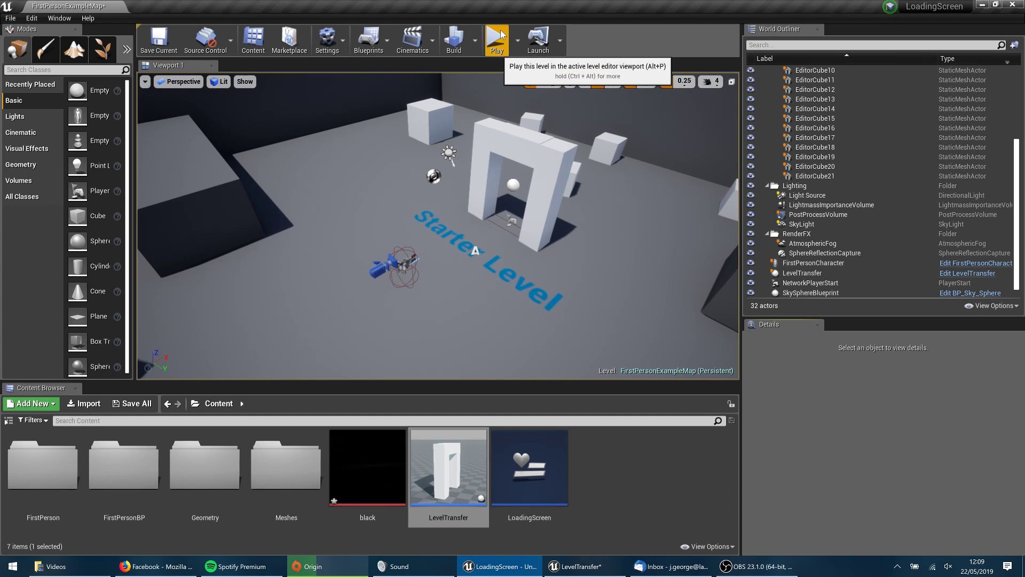
# Play-test the starter level before editing the LevelTransfer blueprint
pyautogui.click(496, 40)
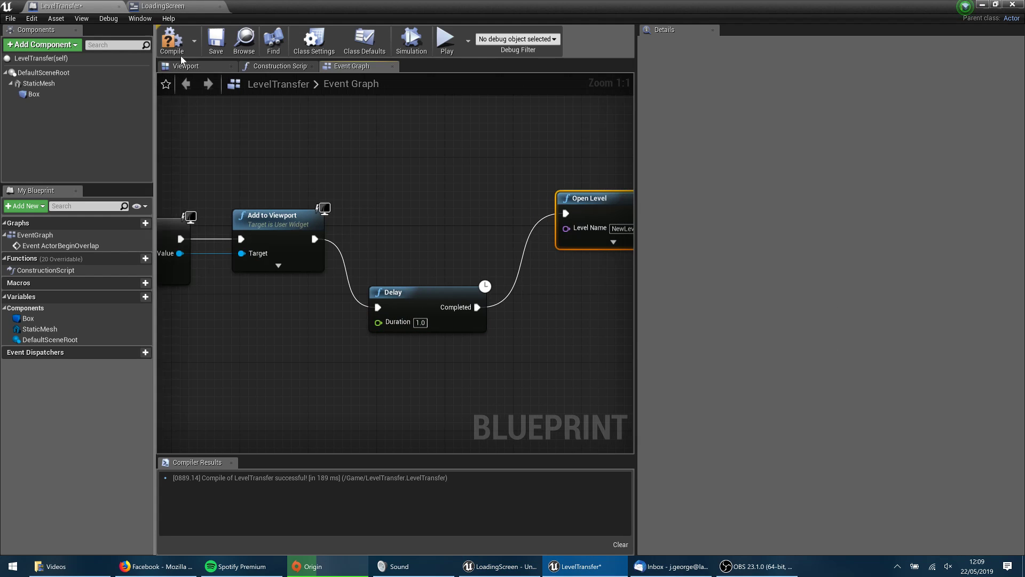
# Recompile LevelTransfer and run another play test that transfers into New Level
pyautogui.click(172, 41)
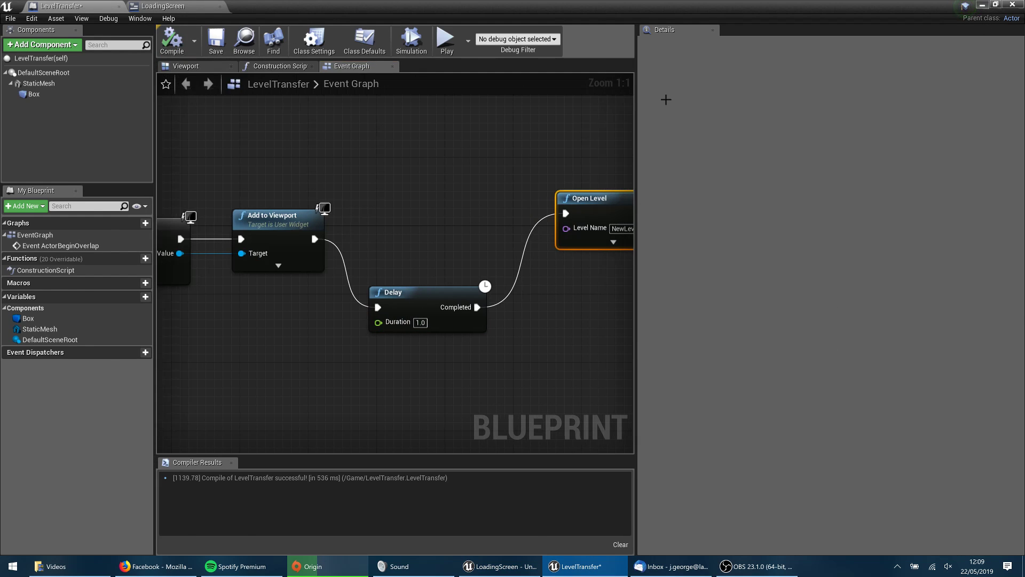
pyautogui.click(498, 566)
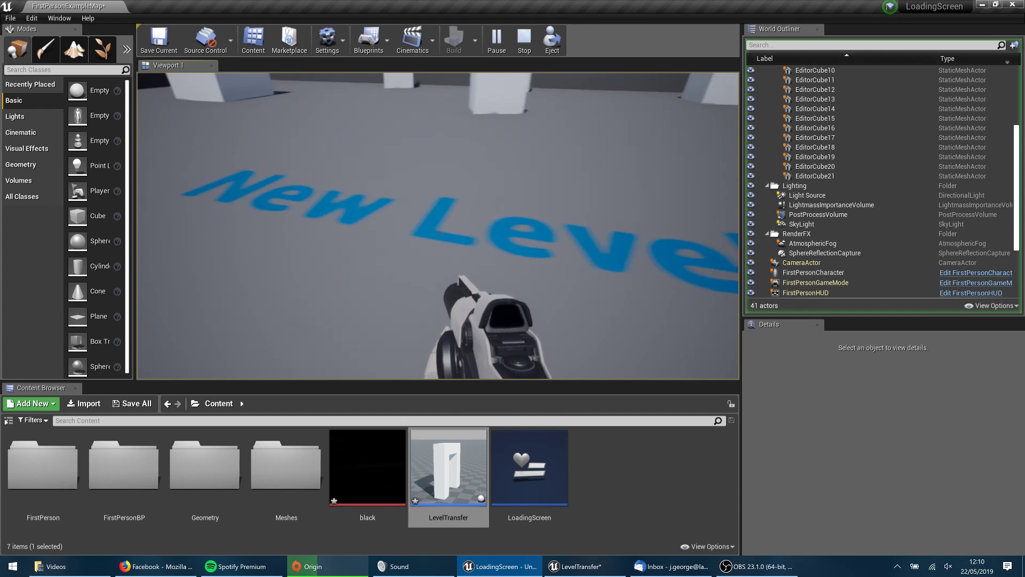
# Stop the play session and return to editing FirstPersonExampleMap
pyautogui.click(523, 40)
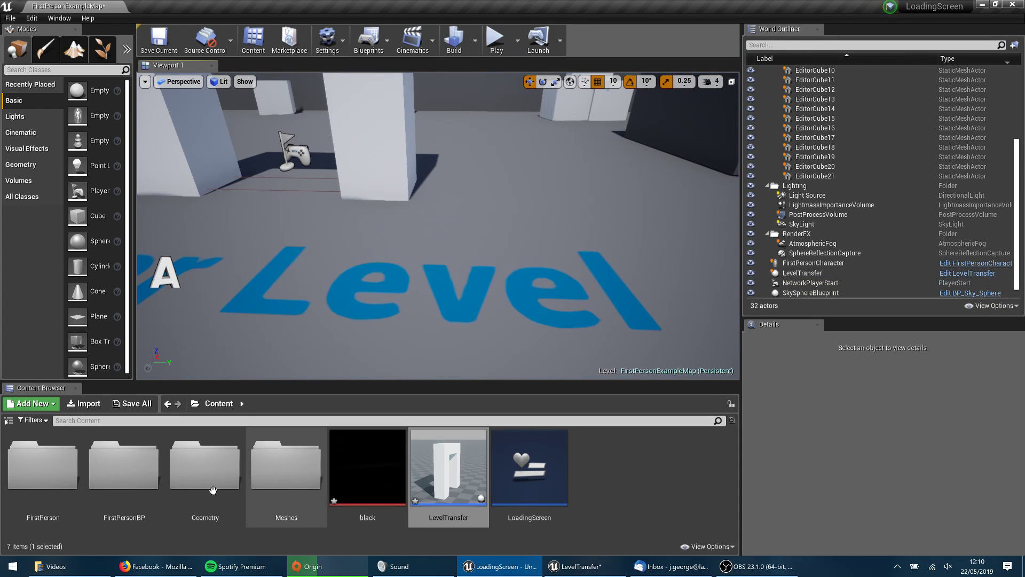
pyautogui.moveTo(572, 232)
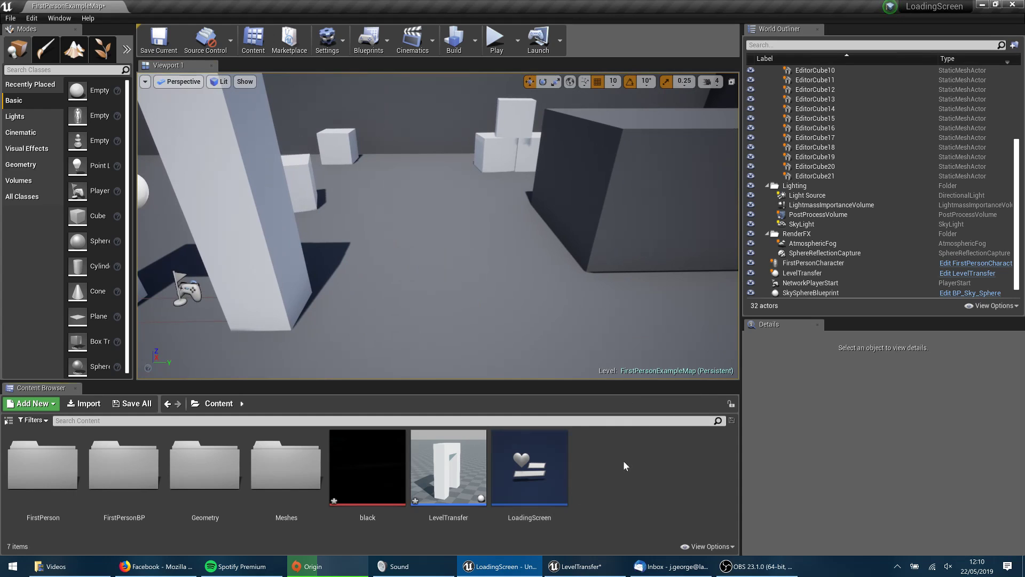
# Create a widget blueprint named LoadingScreenTut in Content and bring it into the designer
pyautogui.click(31, 404)
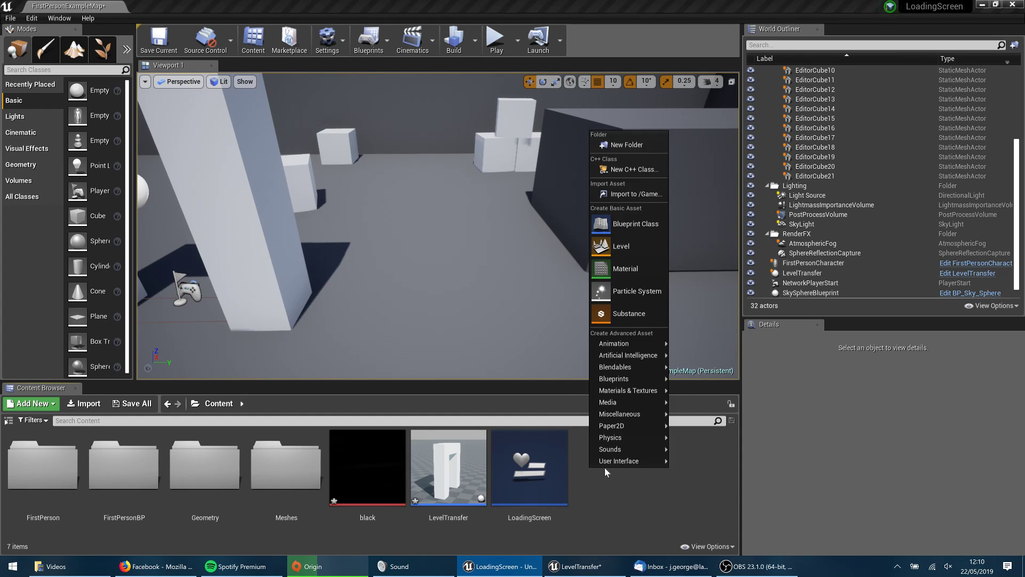
pyautogui.moveTo(619, 461)
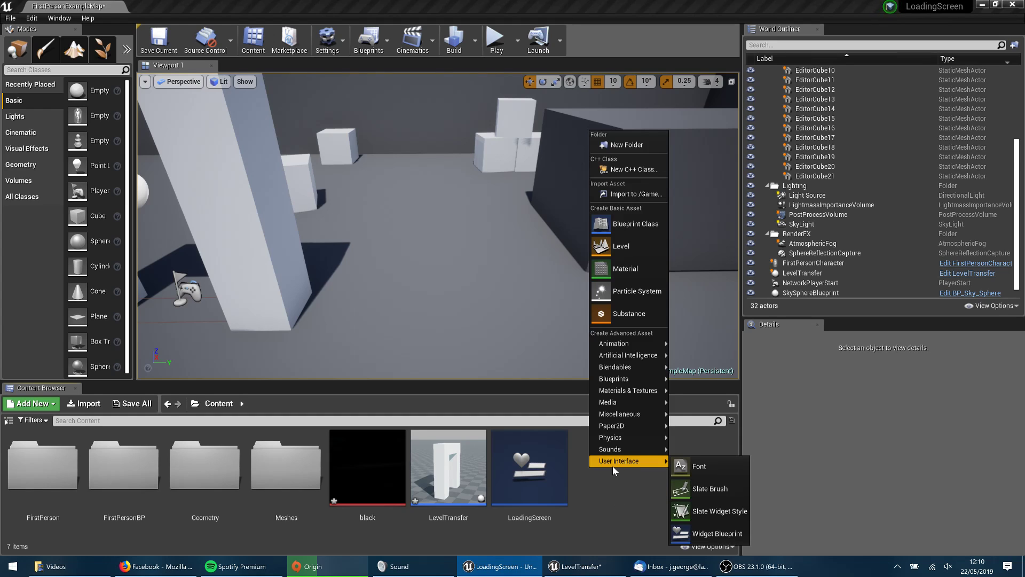
pyautogui.moveTo(718, 534)
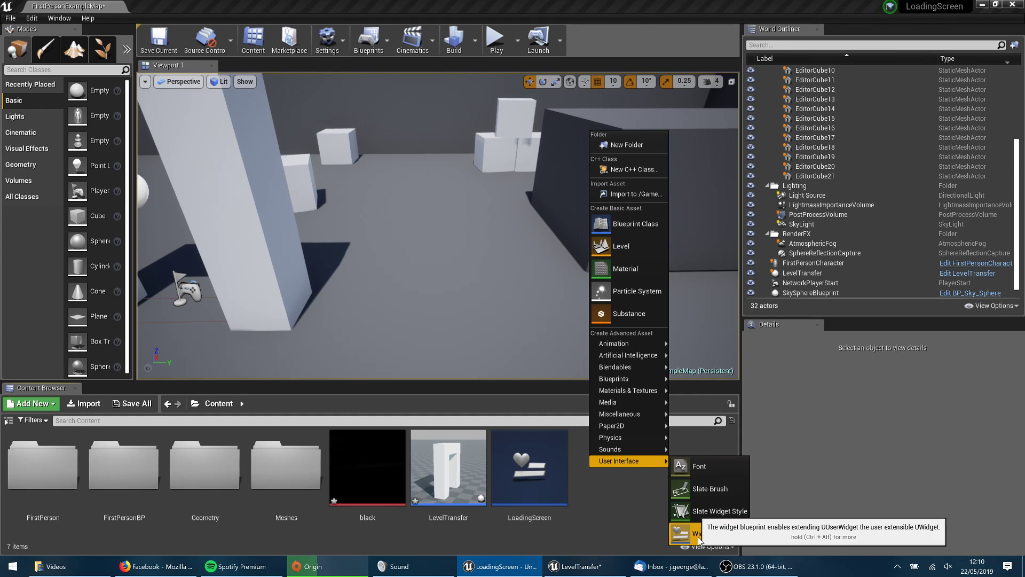
pyautogui.click(693, 535)
pyautogui.write('LoadingScreenTut')
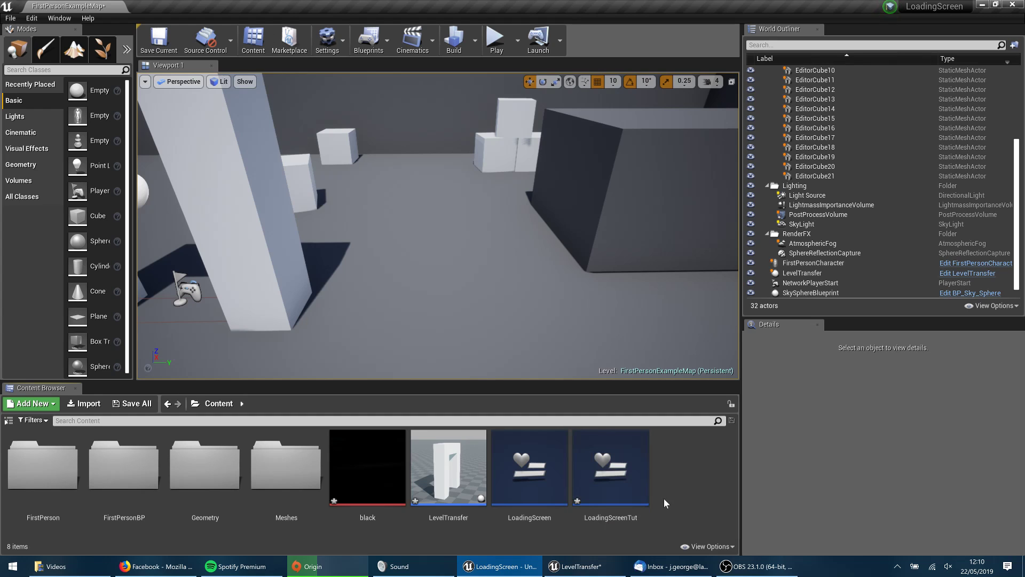
pyautogui.doubleClick(610, 468)
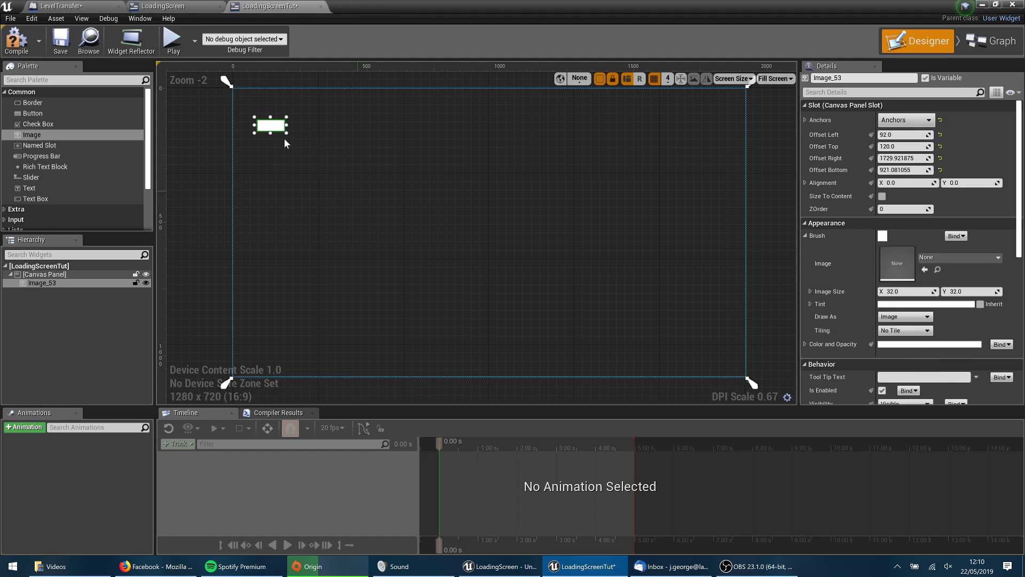
# Stretch the image to fill the canvas as a black background and add a text block
pyautogui.moveTo(269, 126); pyautogui.dragTo(247, 93)
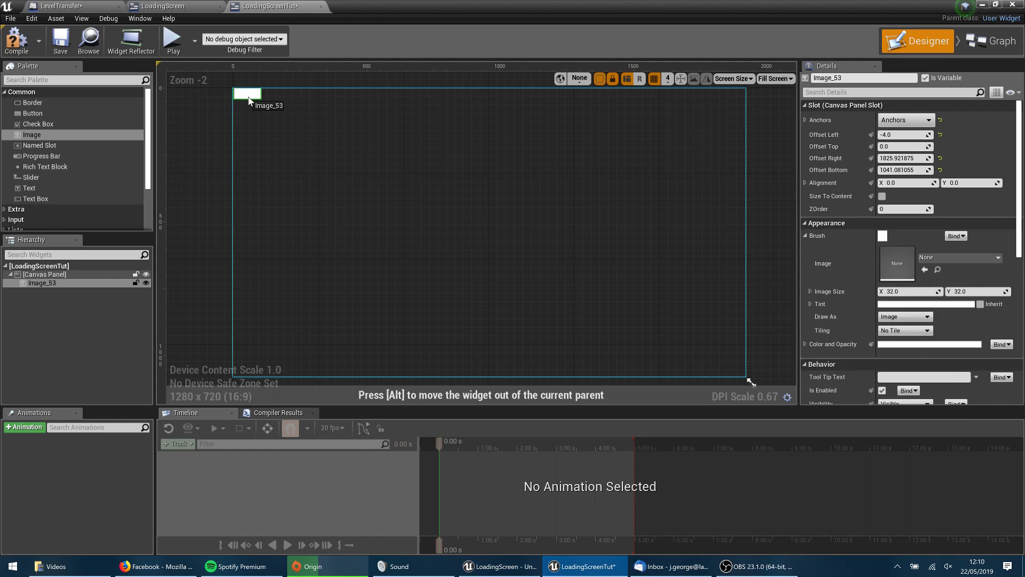
pyautogui.click(43, 274)
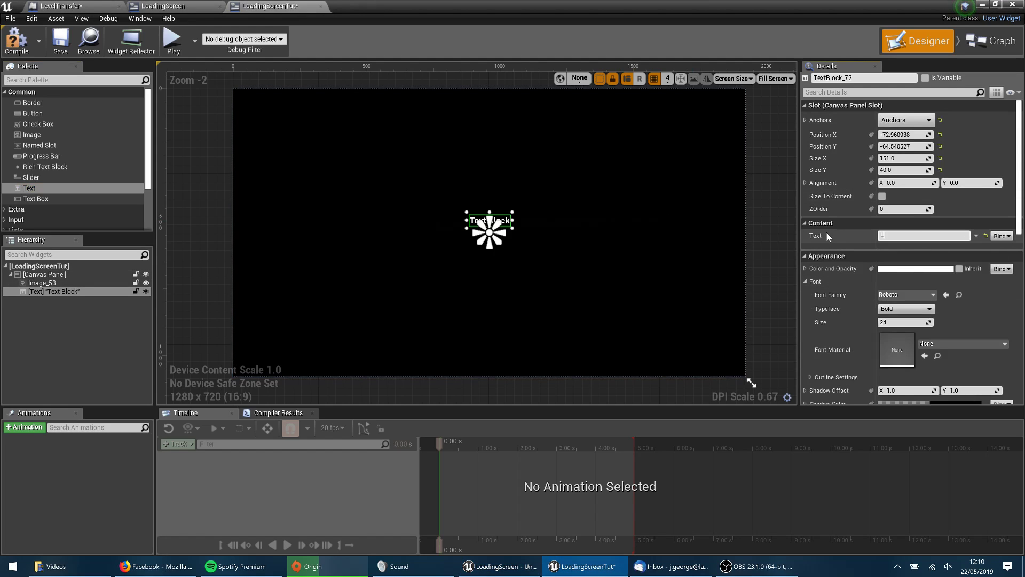
# Set the text block to read LOADING at size 50 and expand the Primitive widgets
pyautogui.write('LOADING')
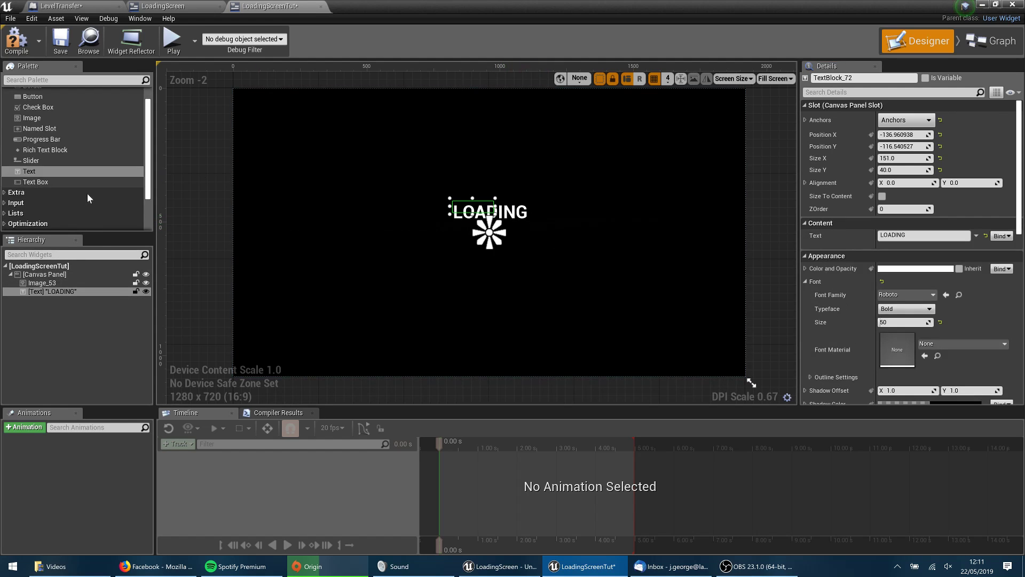
pyautogui.scroll(-3)
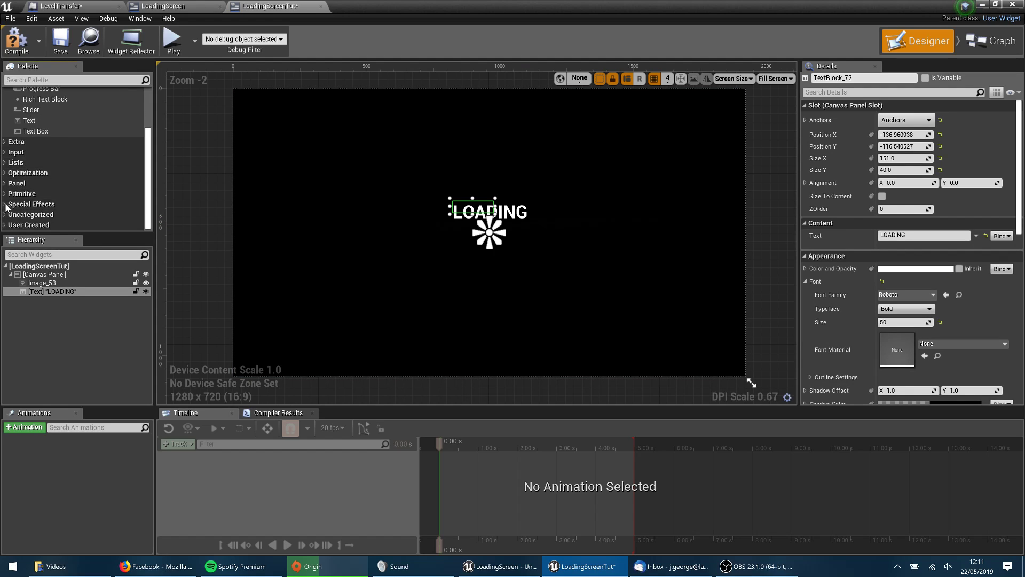
pyautogui.click(21, 182)
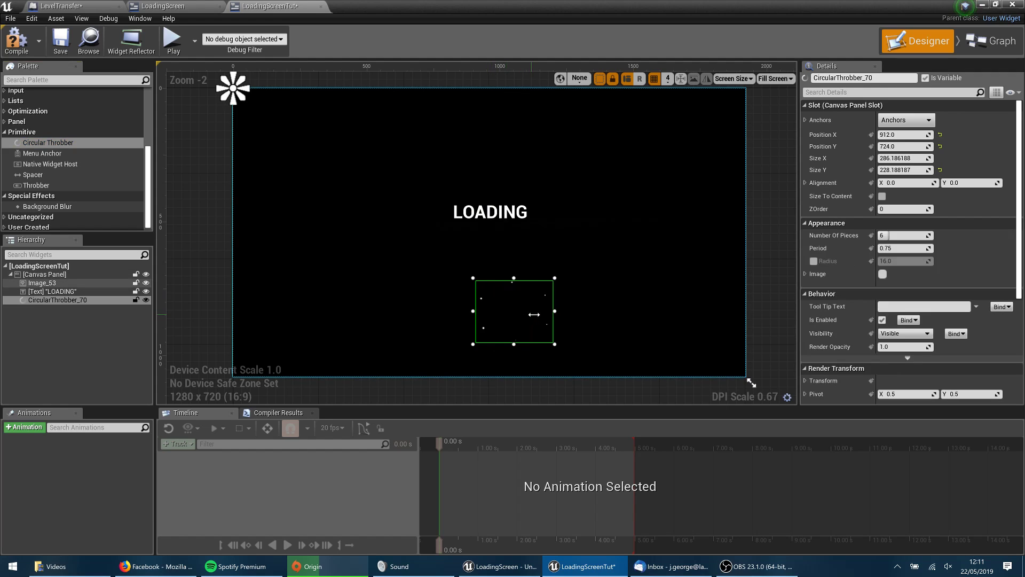
# Swap the circular throbber for a three-dot throbber beside LOADING and return to the level editor
pyautogui.press('Delete')
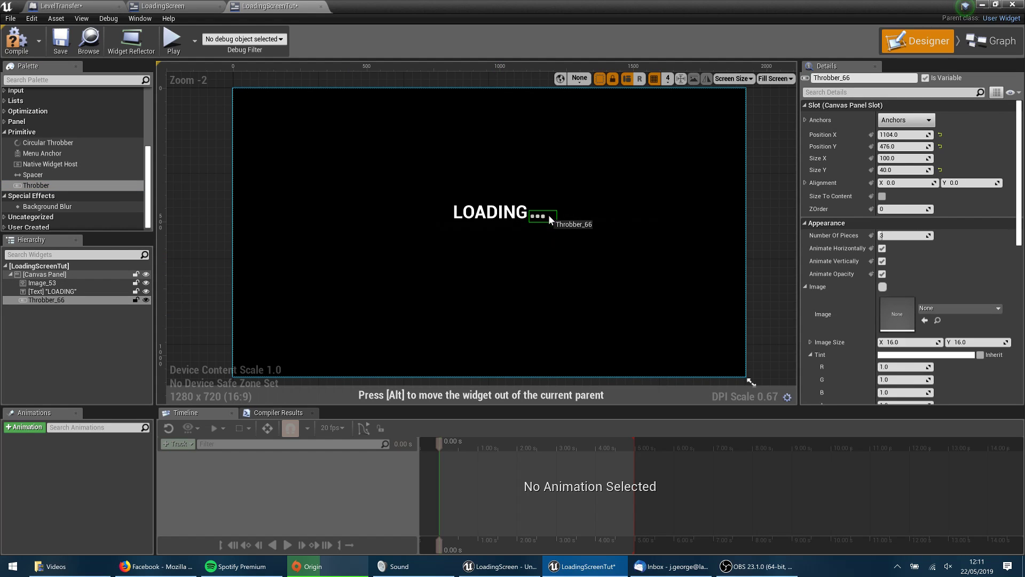
pyautogui.click(42, 282)
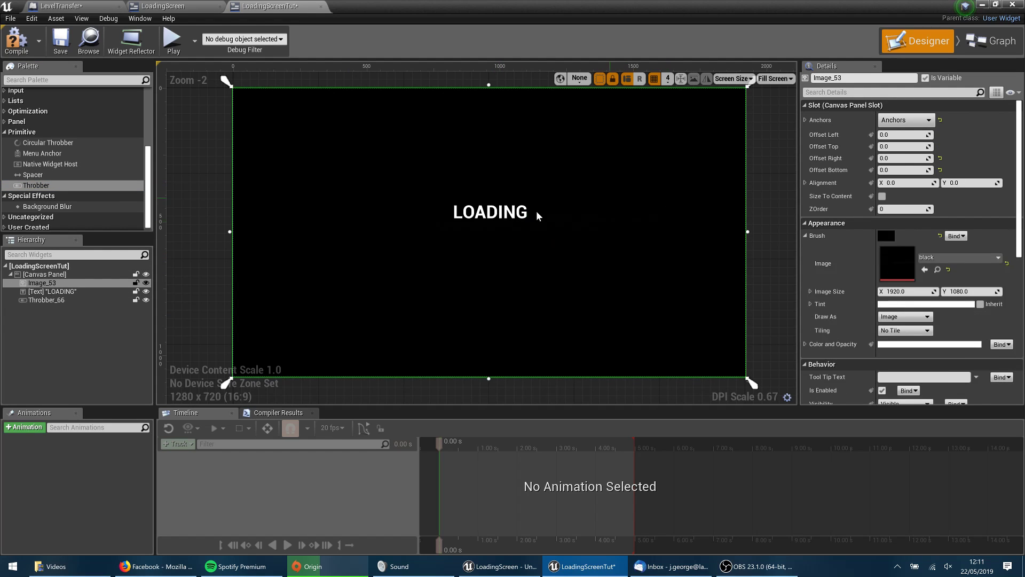
pyautogui.click(47, 301)
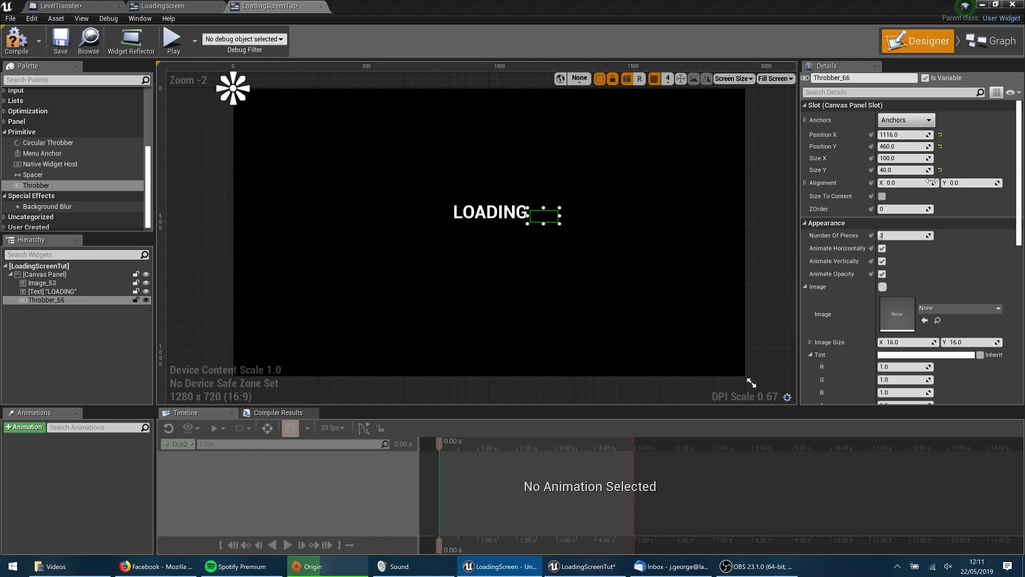
pyautogui.click(41, 282)
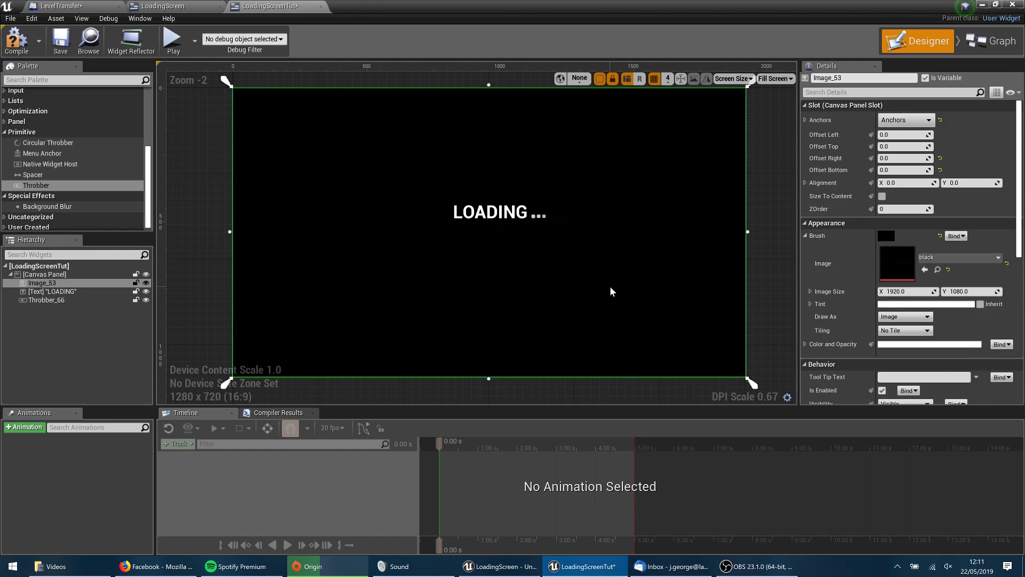
pyautogui.moveTo(16, 41)
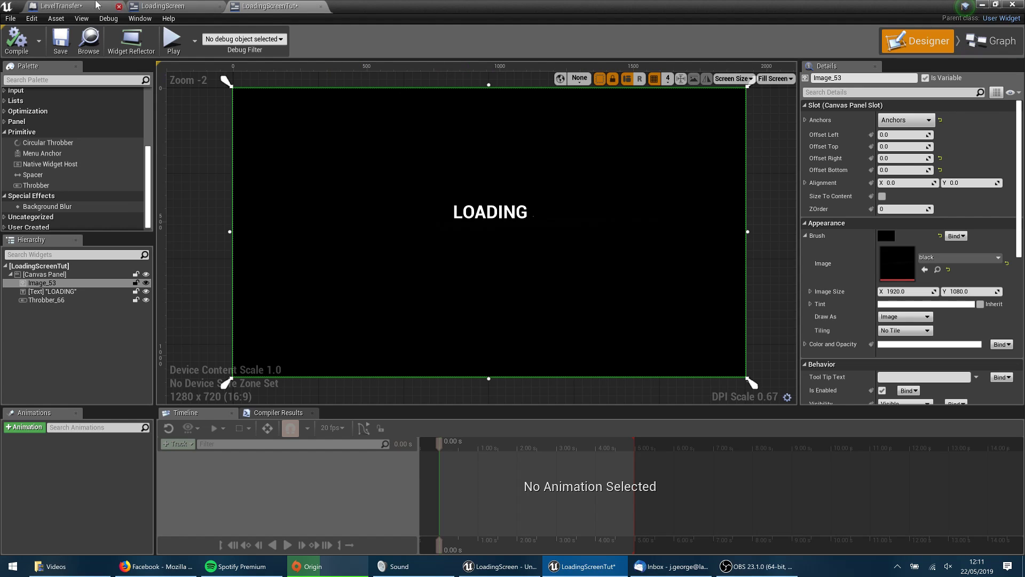
pyautogui.click(59, 5)
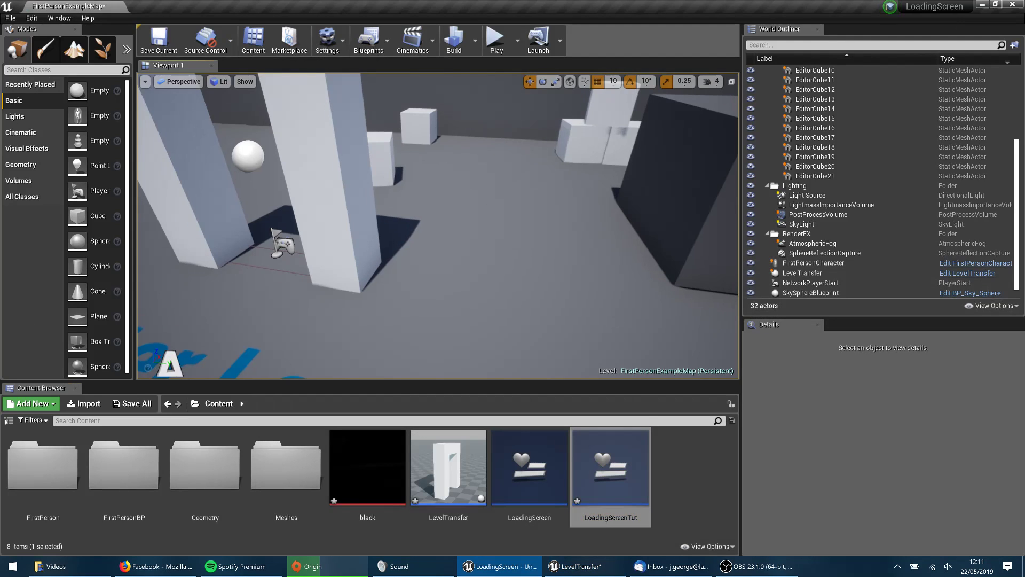
# Delete the old LevelTransfer blueprint along with its placed instance in the level
pyautogui.click(447, 466)
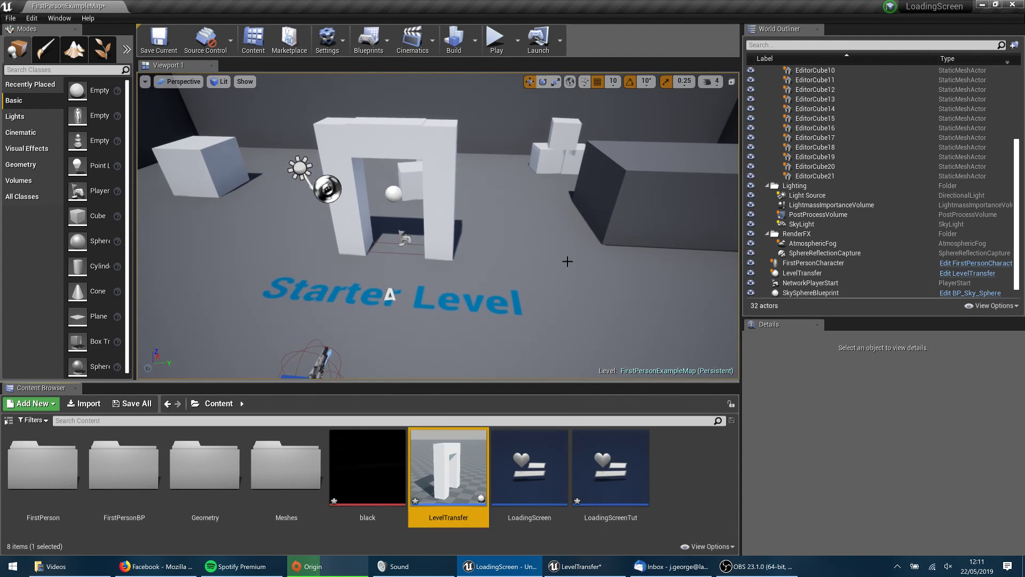
pyautogui.moveTo(474, 435)
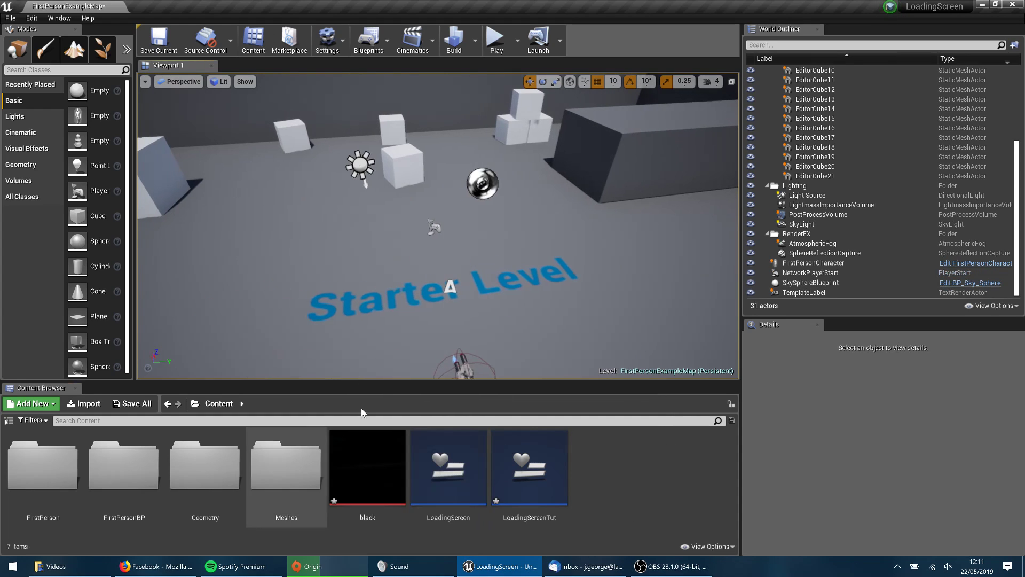
pyautogui.doubleClick(287, 465)
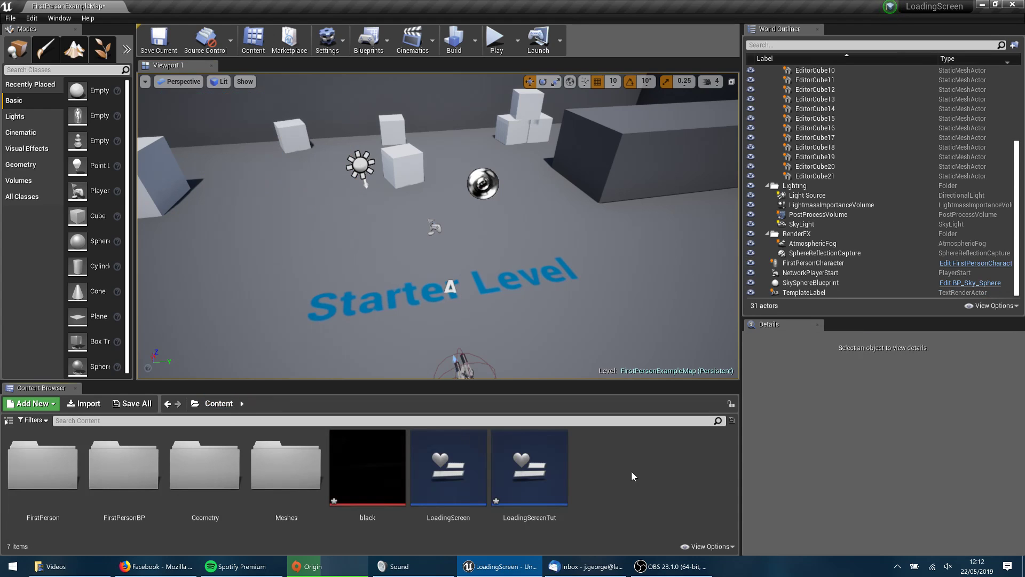
pyautogui.moveTo(604, 480)
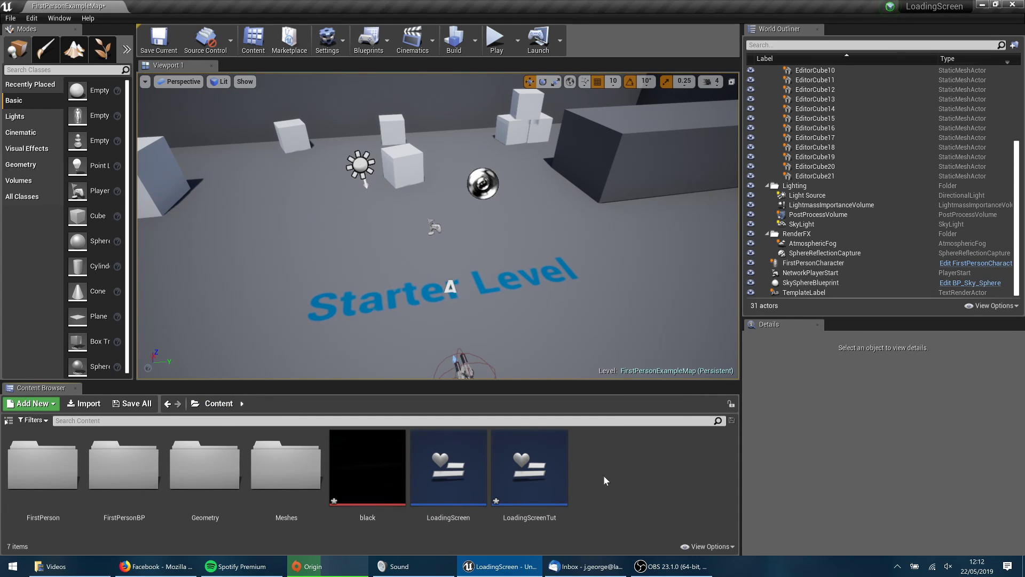
# Create a new Actor blueprint class named LevelTransfer and edit it
pyautogui.click(30, 404)
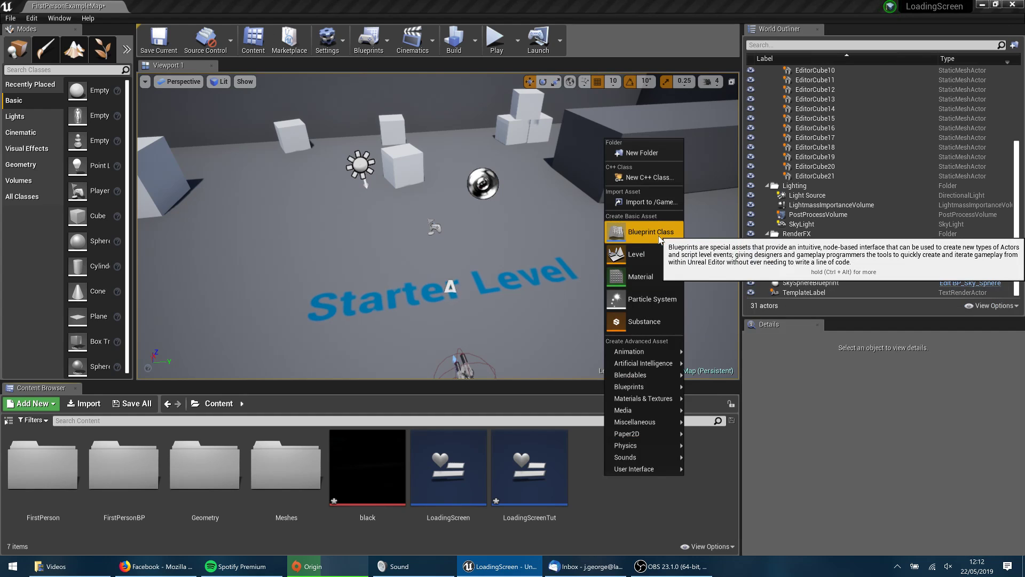
pyautogui.click(650, 231)
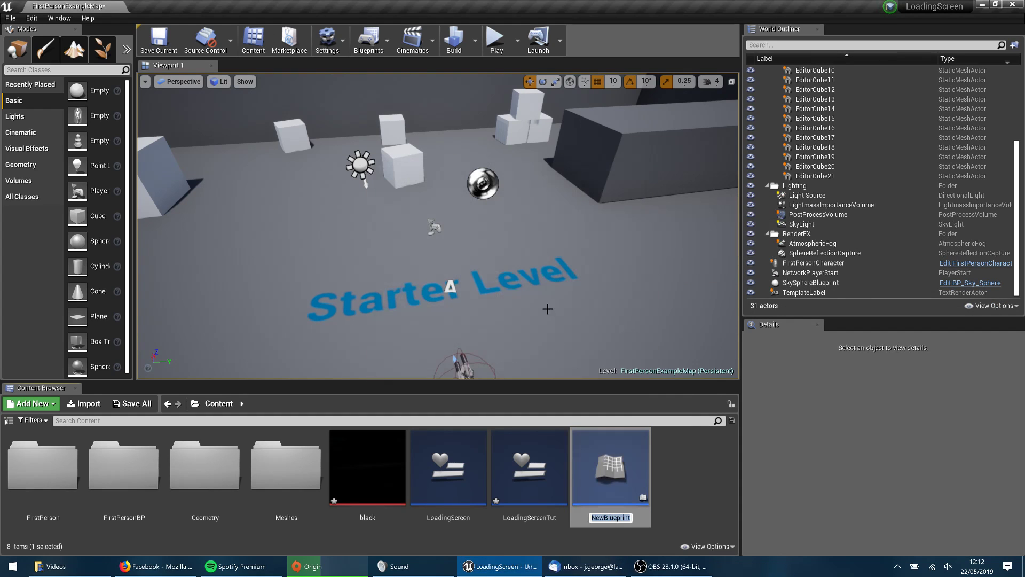
pyautogui.moveTo(572, 407)
pyautogui.write('LevelTra')
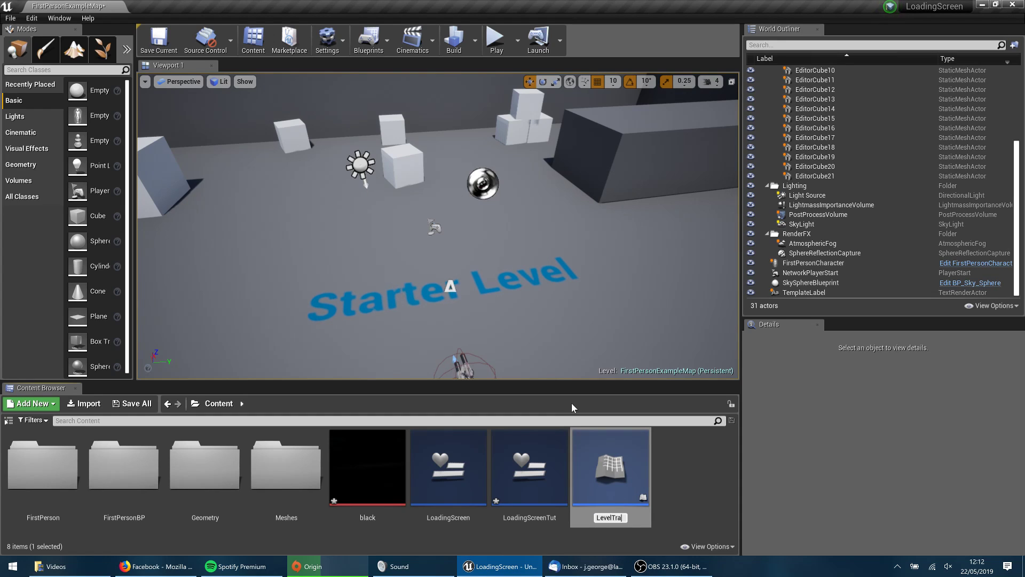
pyautogui.click(447, 467)
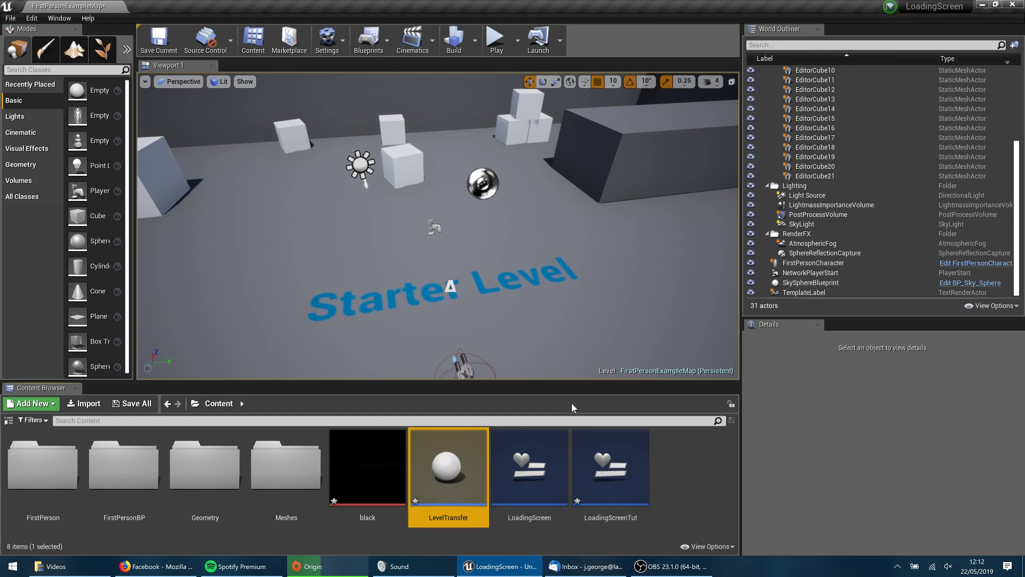
pyautogui.moveTo(449, 468)
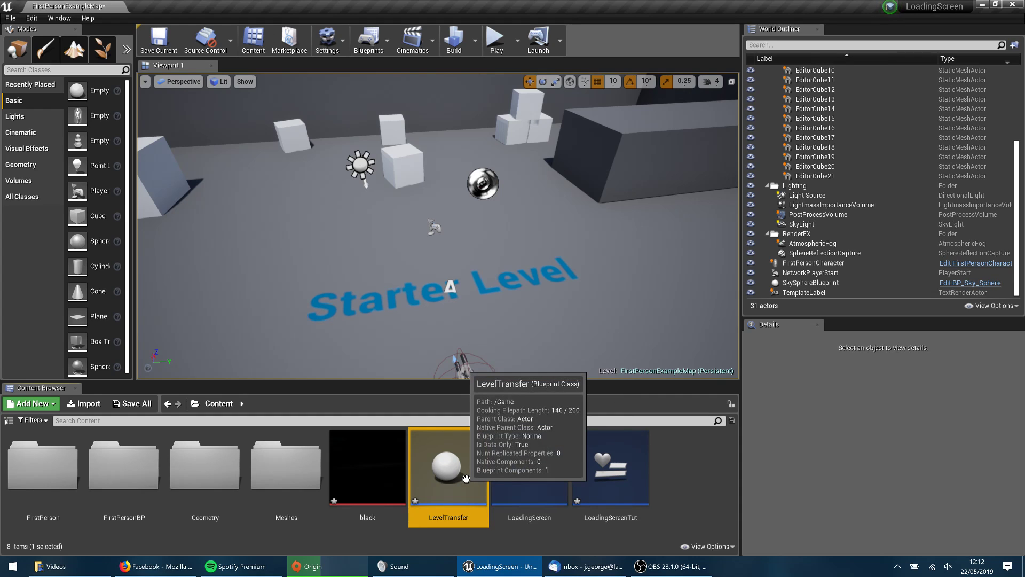
pyautogui.doubleClick(447, 465)
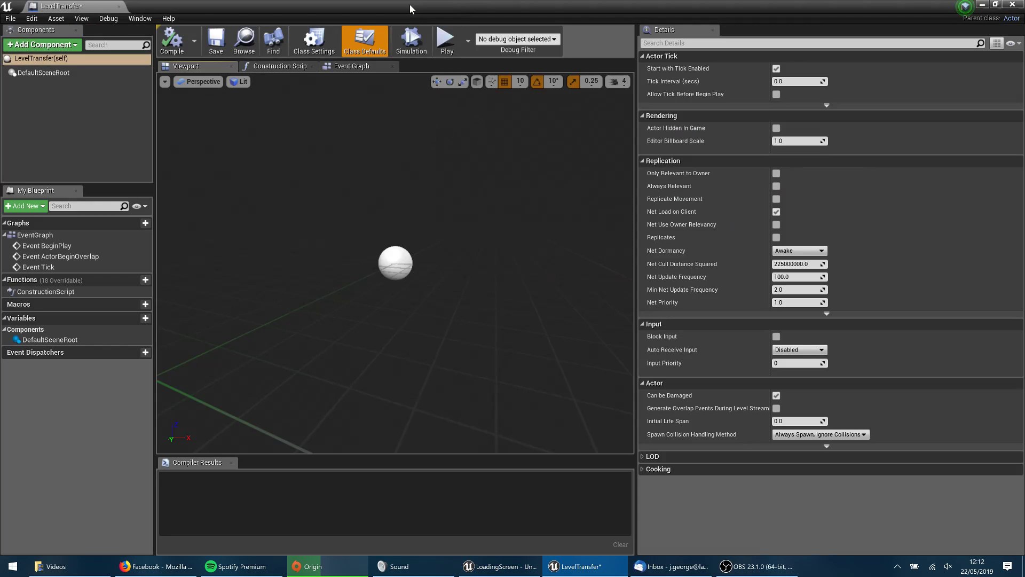
# Strip the event graph down to ActorBeginOverlap and compile
pyautogui.click(352, 65)
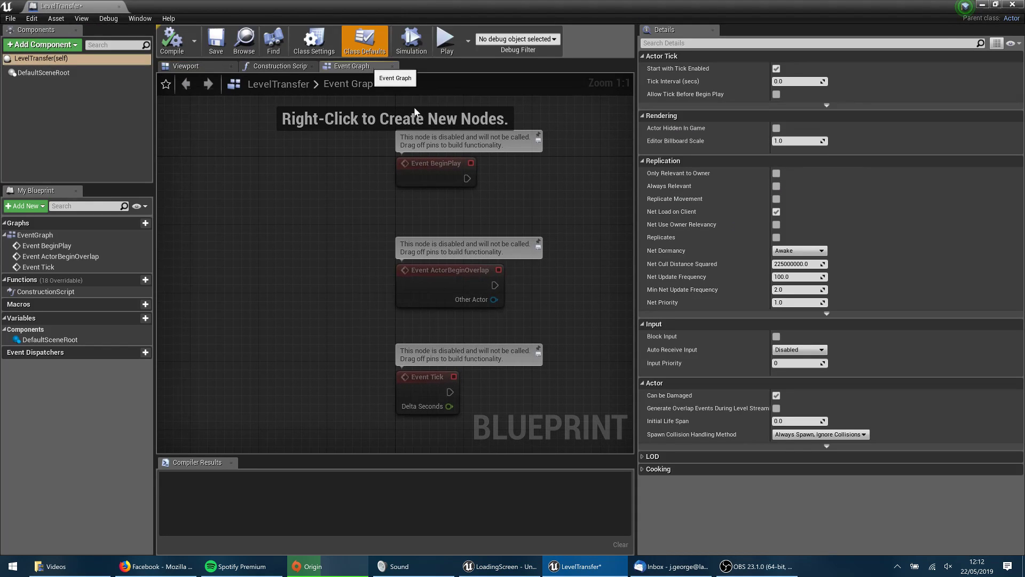
pyautogui.moveTo(357, 246)
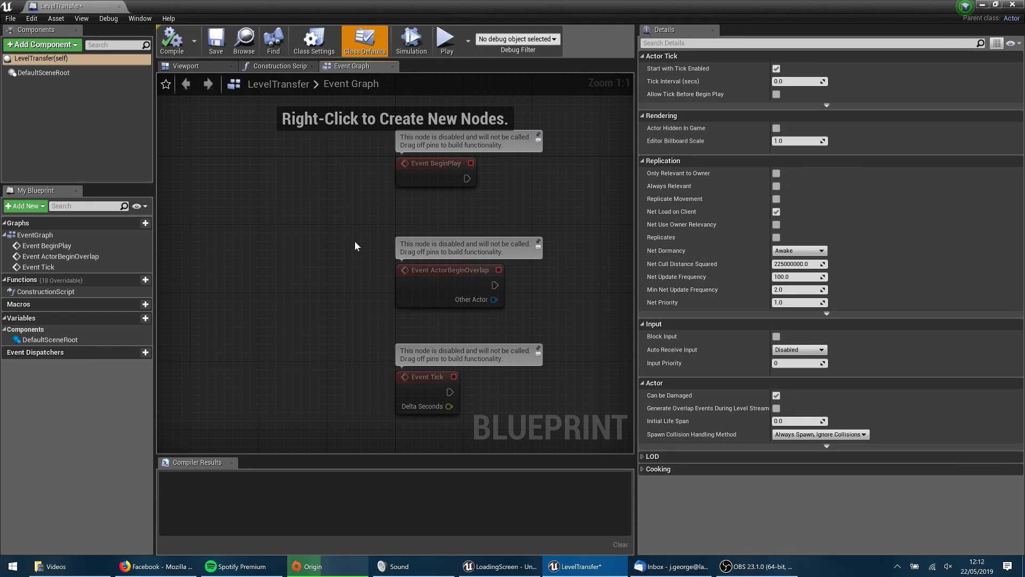
pyautogui.click(435, 162)
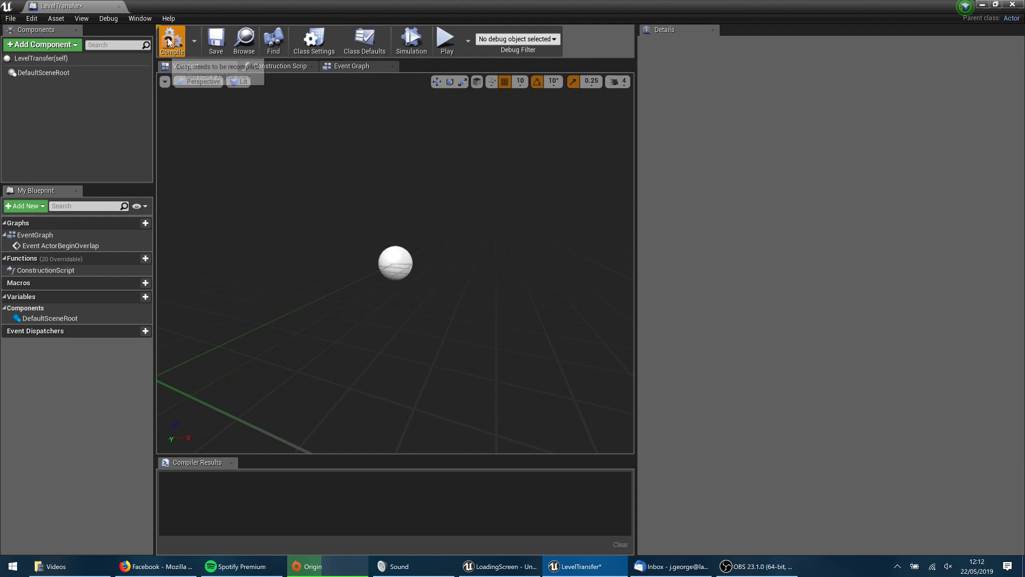
pyautogui.click(172, 40)
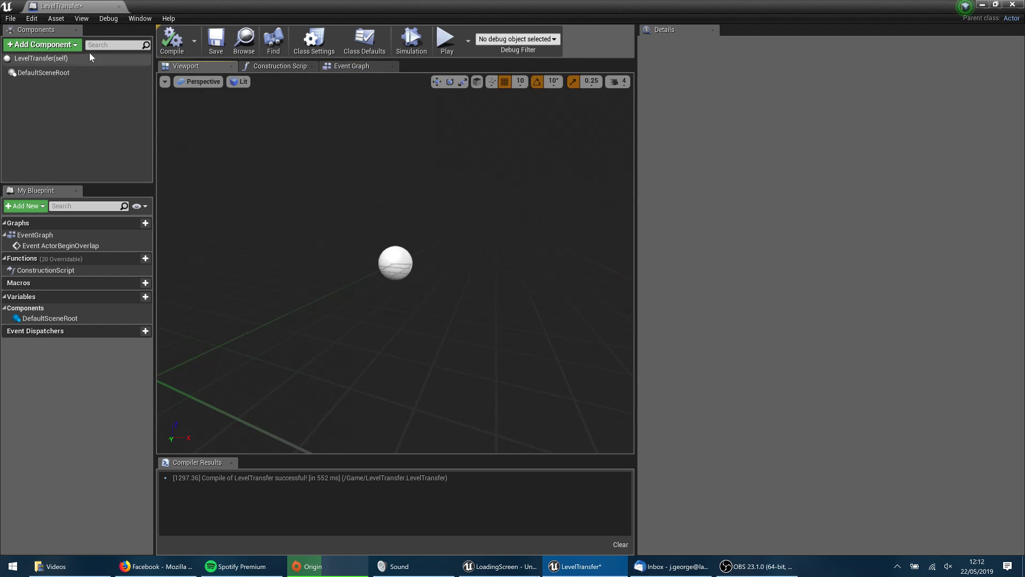
pyautogui.moveTo(36, 178)
pyautogui.write('d')
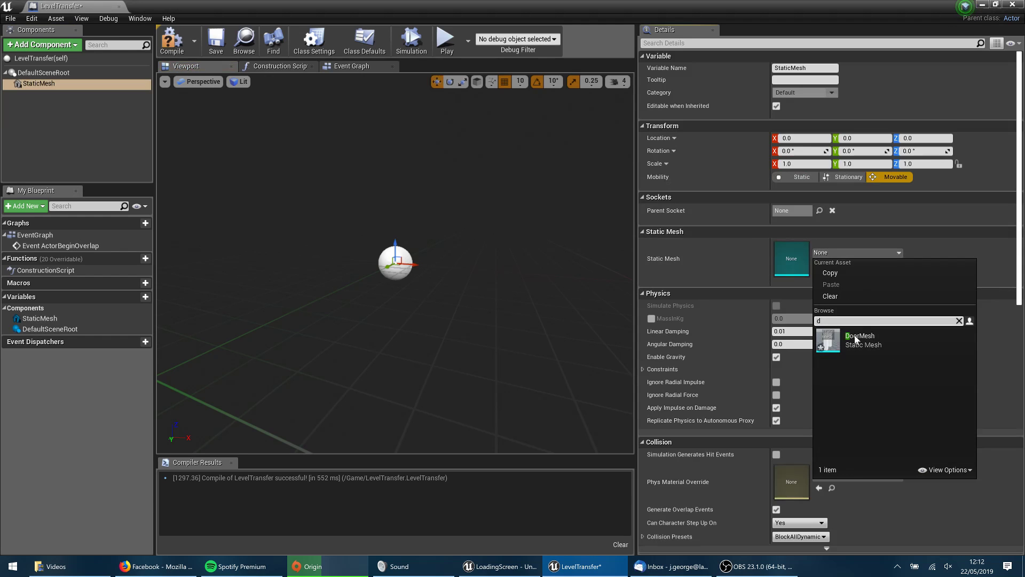
# Add a DoorMesh static mesh and a box collision scaled 3.25 × 6.25 at Z -50, then compile
pyautogui.click(859, 339)
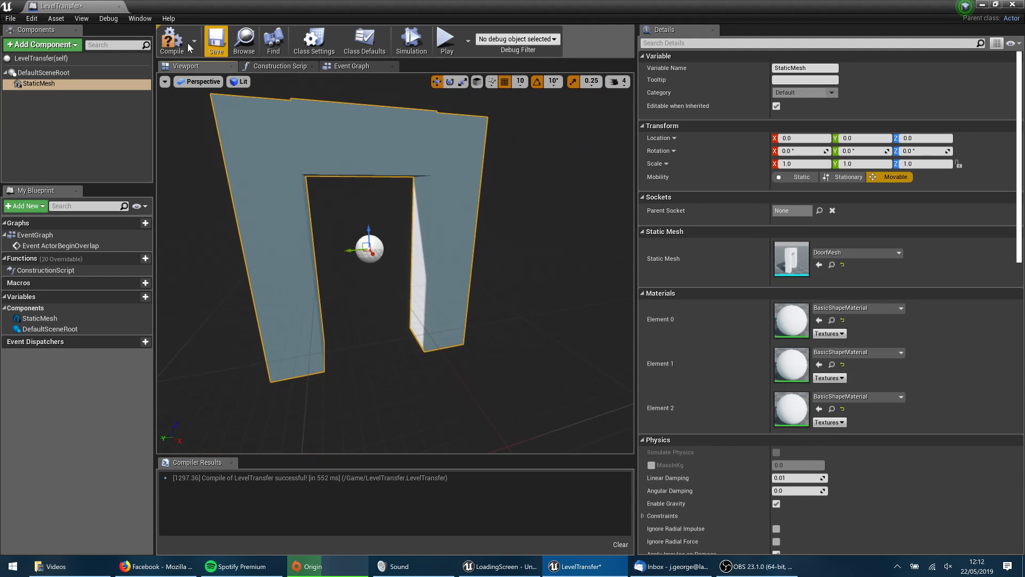
pyautogui.click(171, 41)
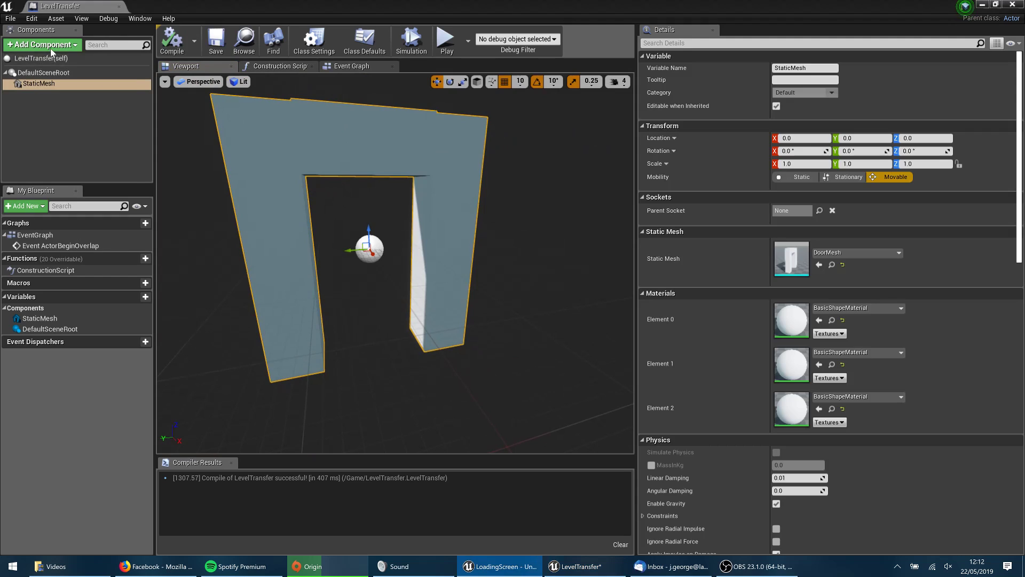
pyautogui.click(42, 44)
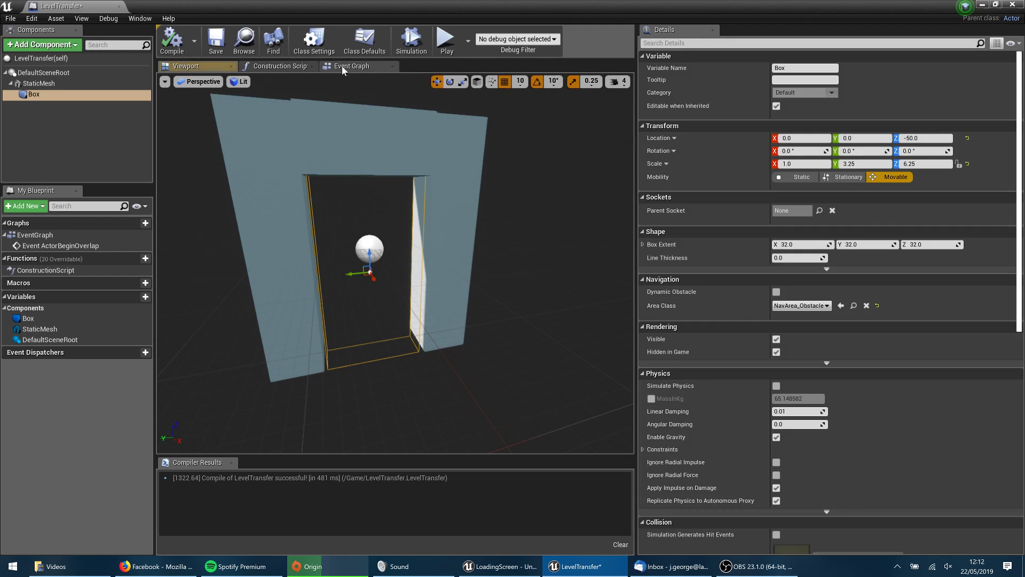
pyautogui.click(351, 65)
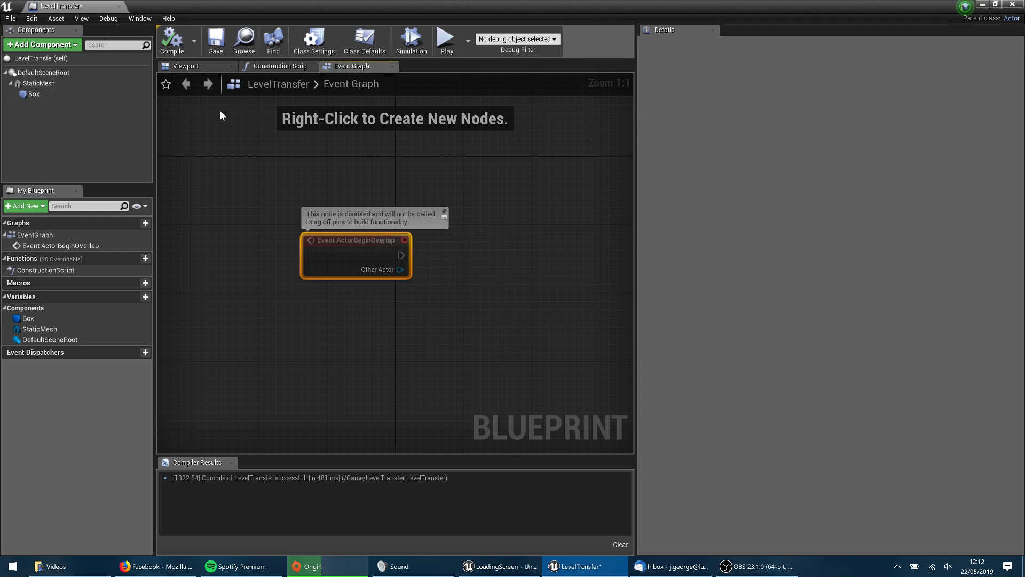
pyautogui.moveTo(363, 254)
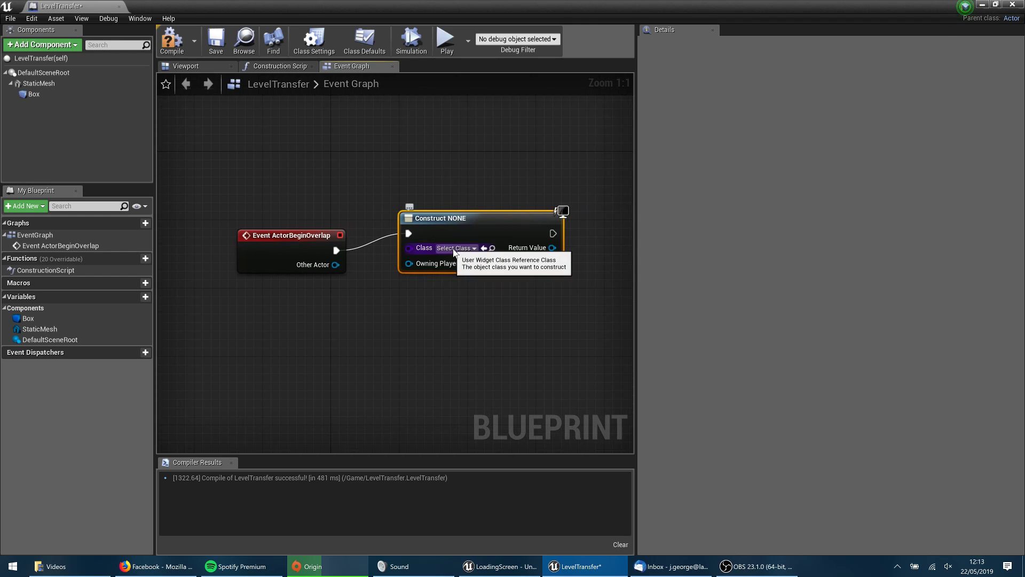
# Construct a LoadingScreenTut widget and feed it into an Add to Viewport node
pyautogui.click(453, 247)
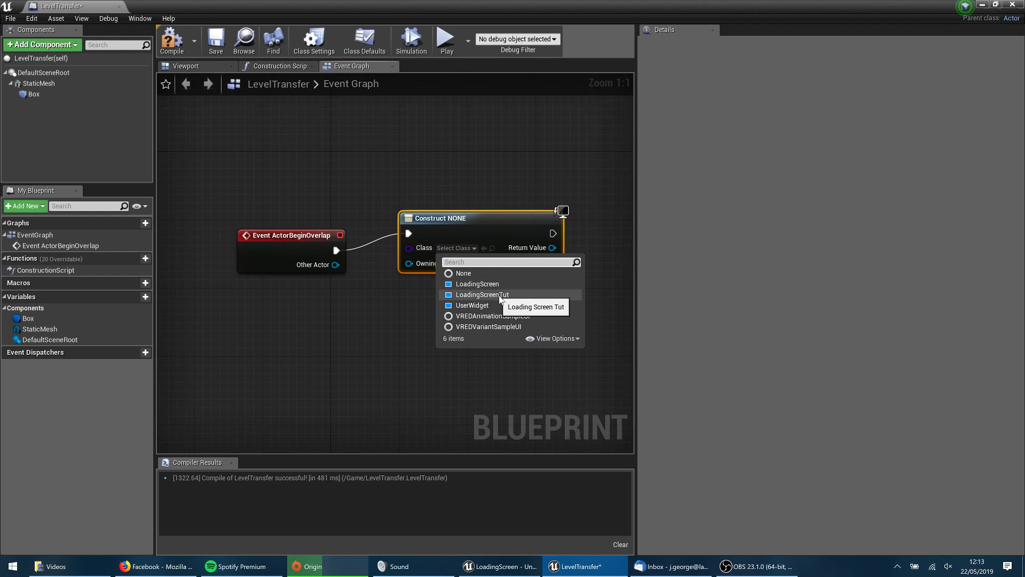
pyautogui.click(482, 295)
pyautogui.write('add')
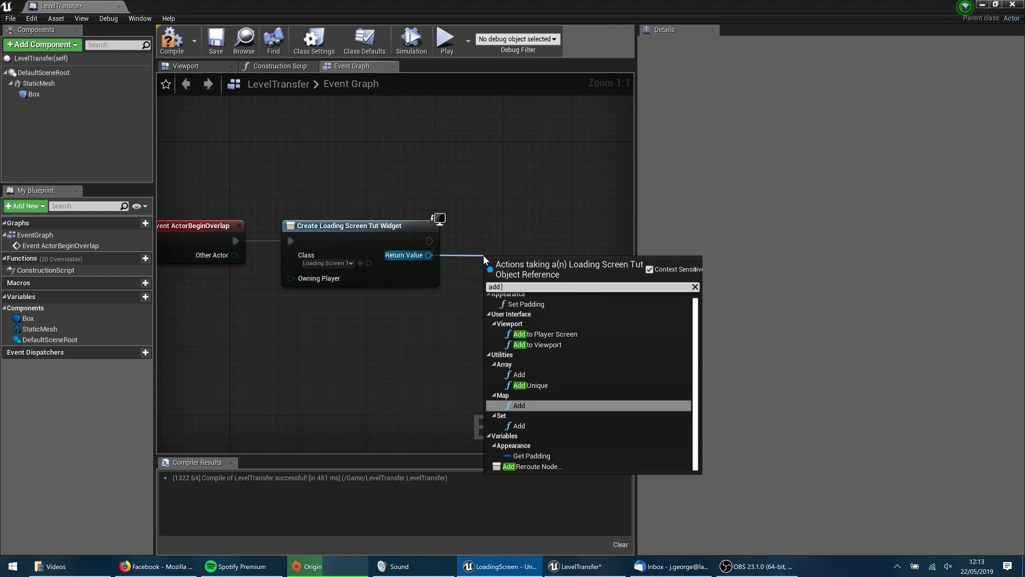
pyautogui.click(540, 344)
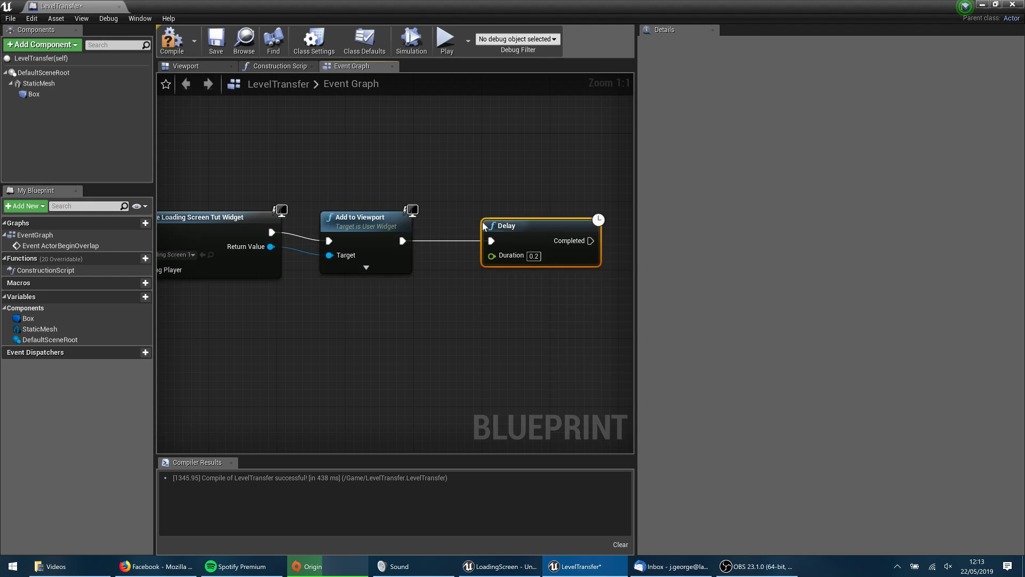
pyautogui.moveTo(511, 255)
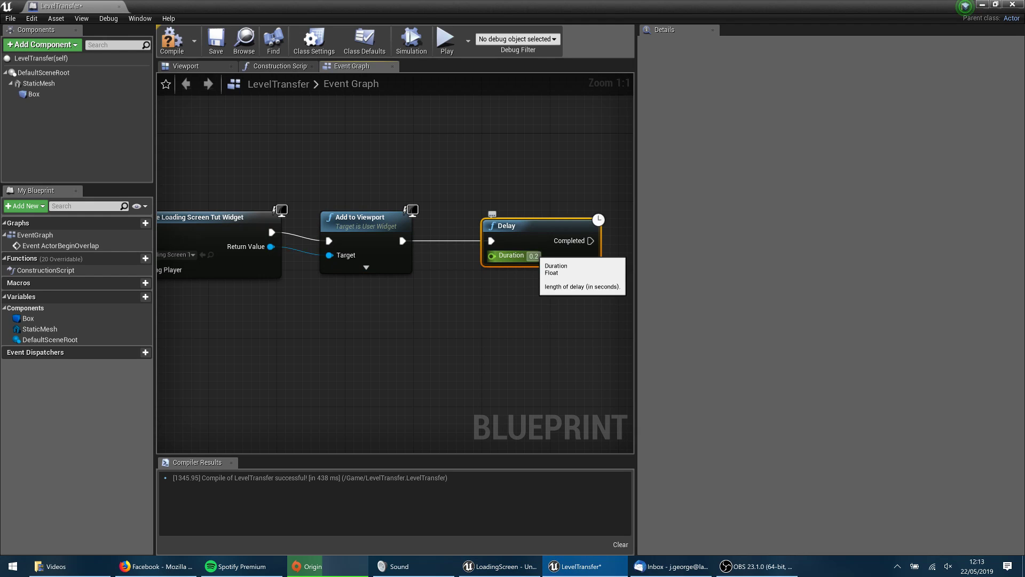
pyautogui.moveTo(735, 307)
pyautogui.write('0.5')
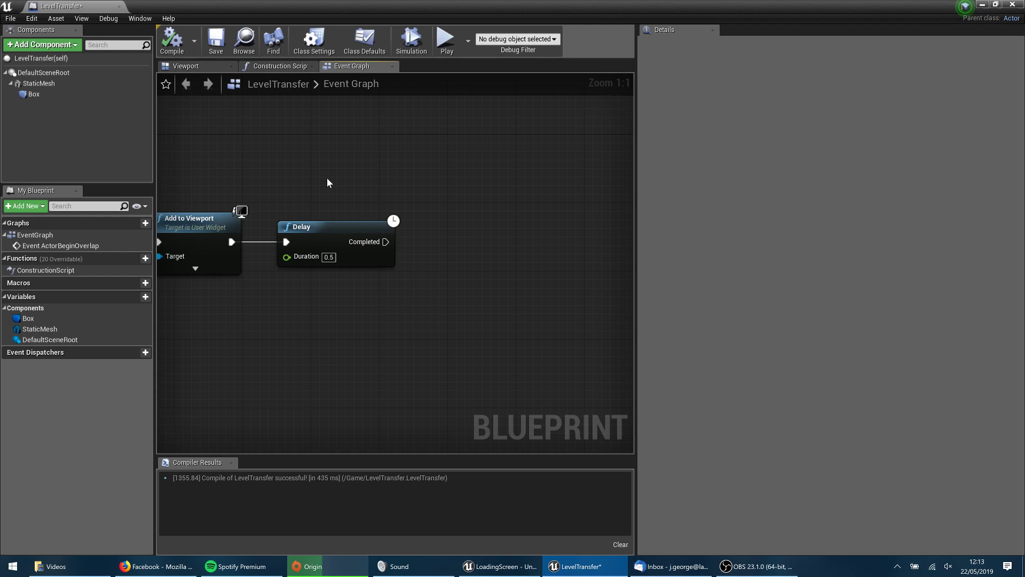
pyautogui.moveTo(410, 237)
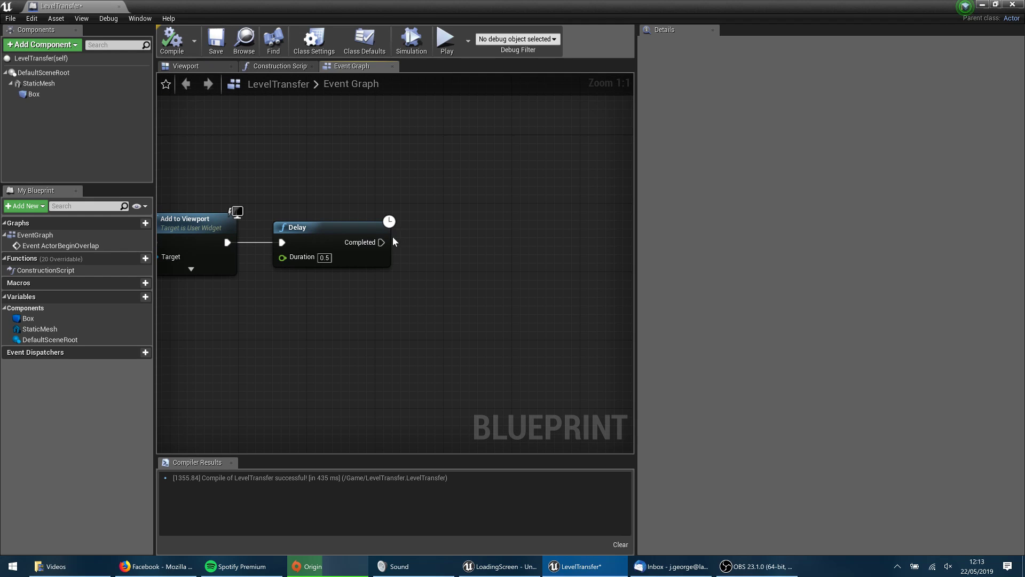
pyautogui.moveTo(455, 226)
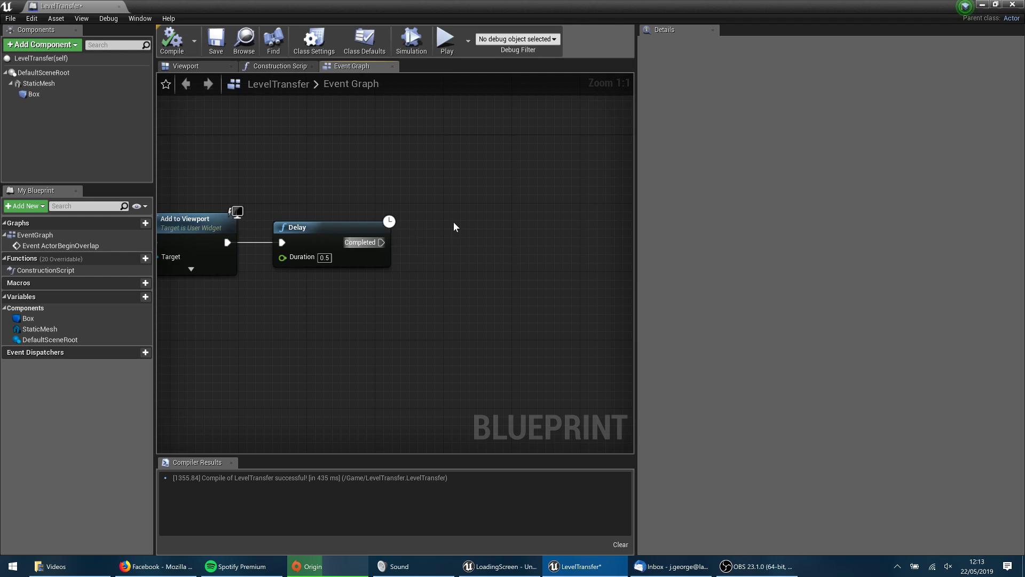
pyautogui.moveTo(381, 252)
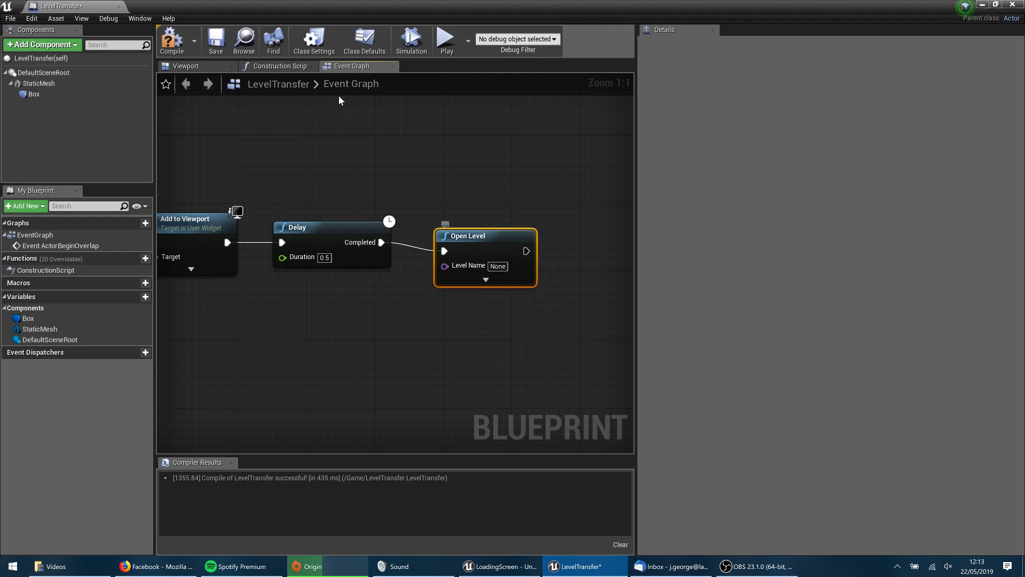
# Return to the main level editor after wiring the 0.5-second Delay into Open Level
pyautogui.click(499, 566)
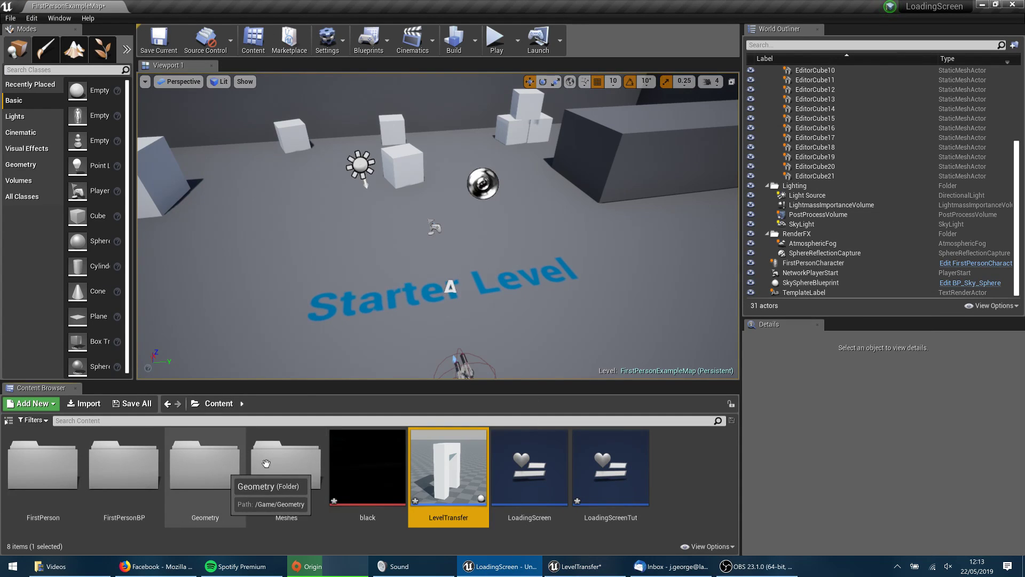
# Select the NewLevel map in the Level folder, then go back to the LevelTransfer blueprint
pyautogui.click(30, 419)
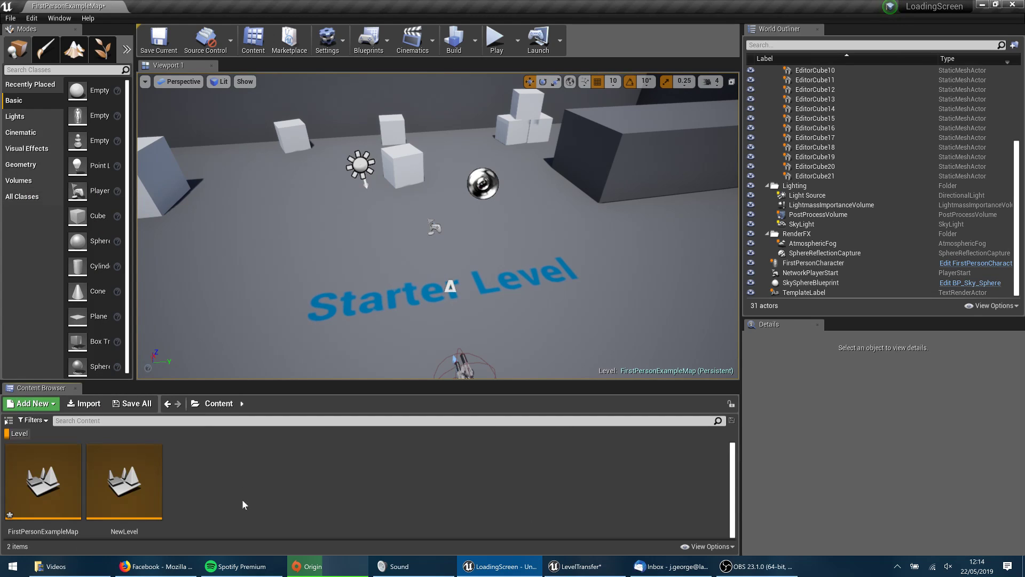
pyautogui.click(124, 482)
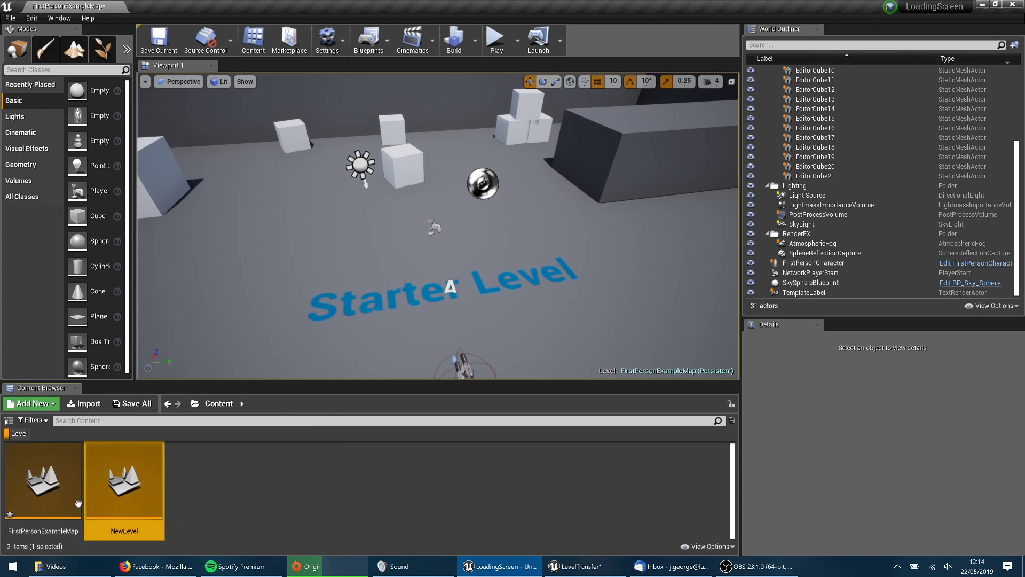
pyautogui.moveTo(662, 570)
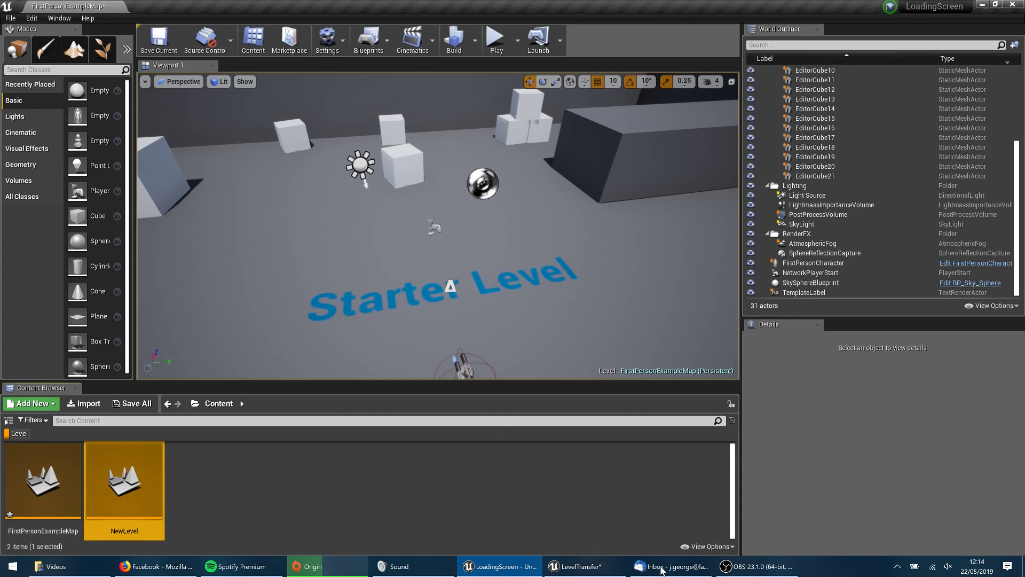
pyautogui.click(584, 566)
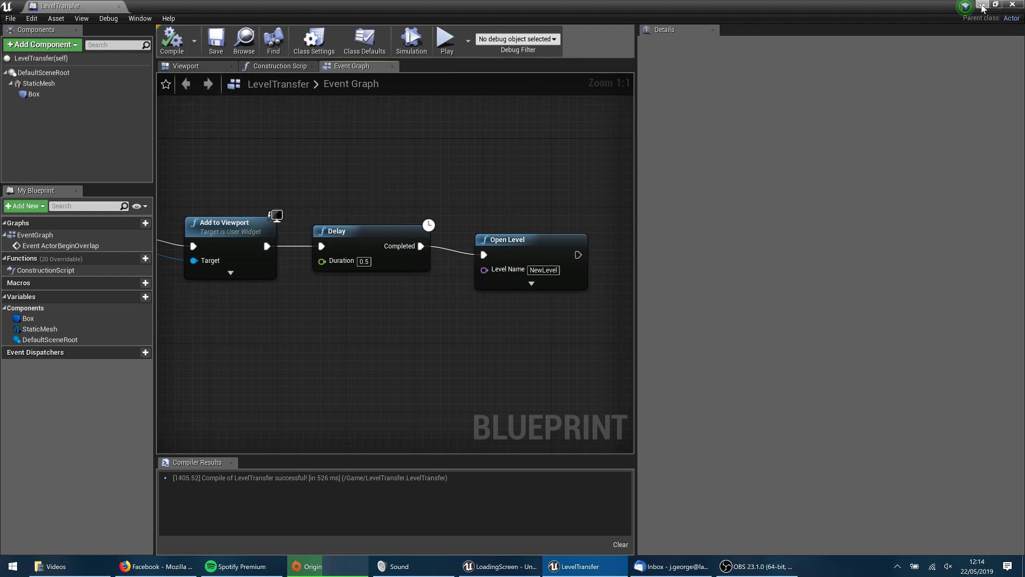
# Switch between the level editor and the compiled LevelTransfer blueprint, ending in the level editor
pyautogui.click(500, 566)
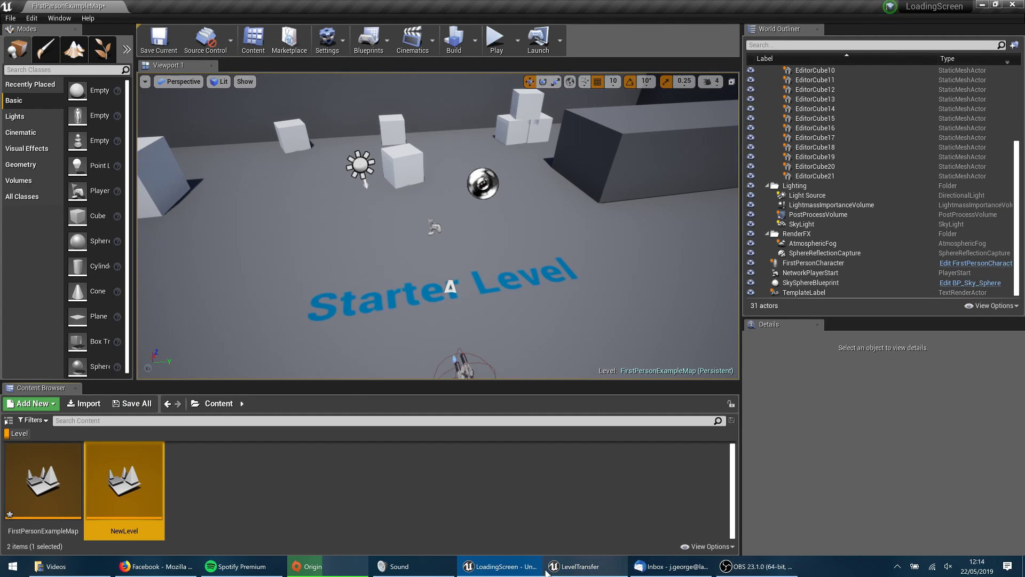
pyautogui.click(578, 566)
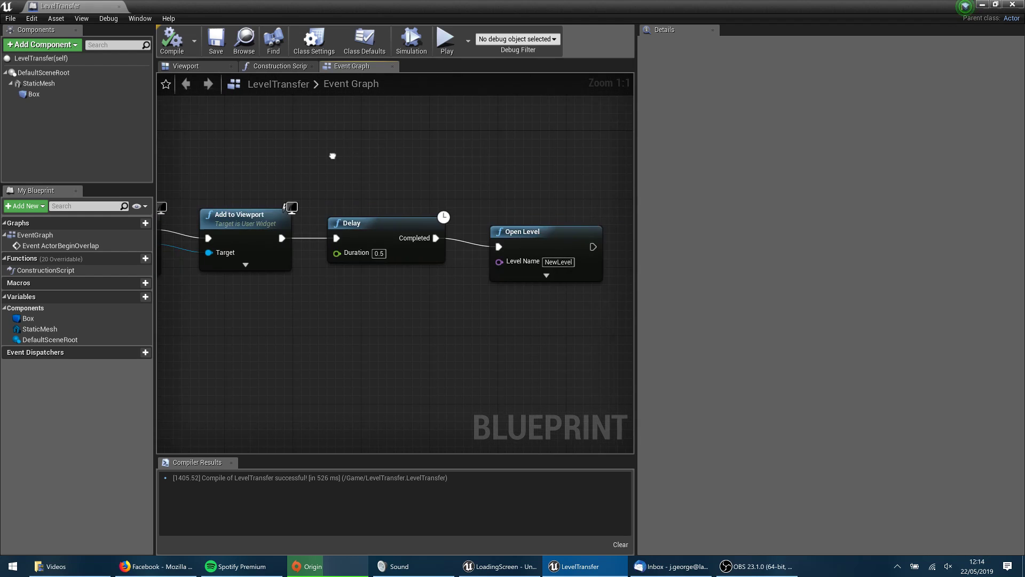
pyautogui.click(386, 222)
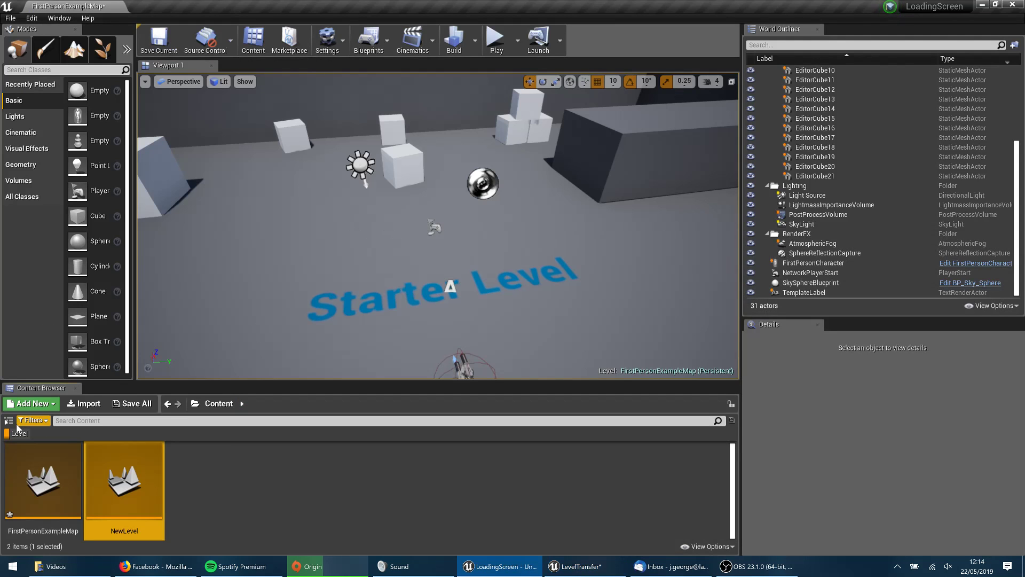
# Place the LevelTransfer door from the Content folder and start a play test
pyautogui.click(219, 404)
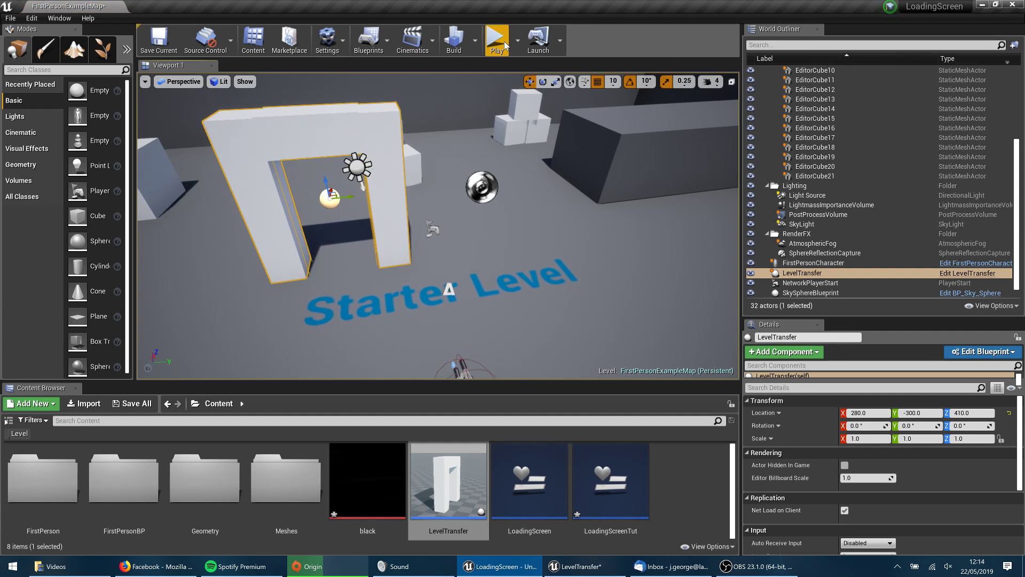
pyautogui.click(497, 37)
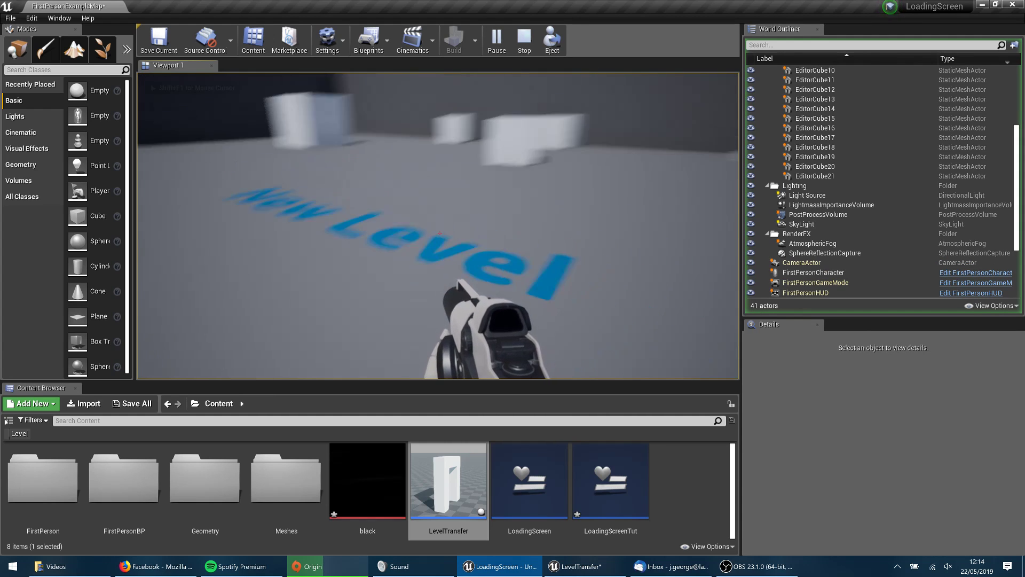
# Stop the play session, run a second play test reaching NewLevel, and stop again
pyautogui.click(523, 40)
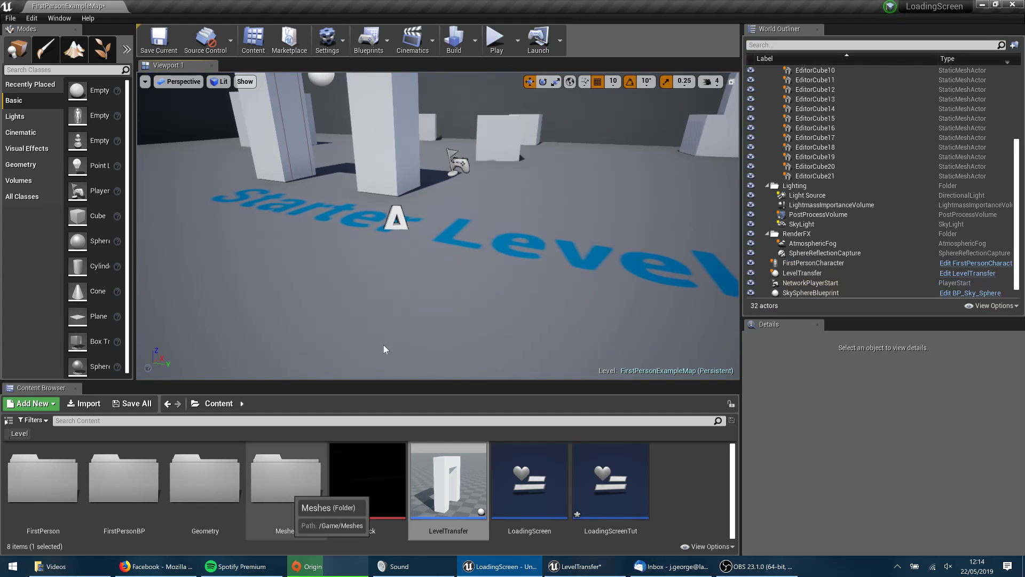
pyautogui.click(494, 36)
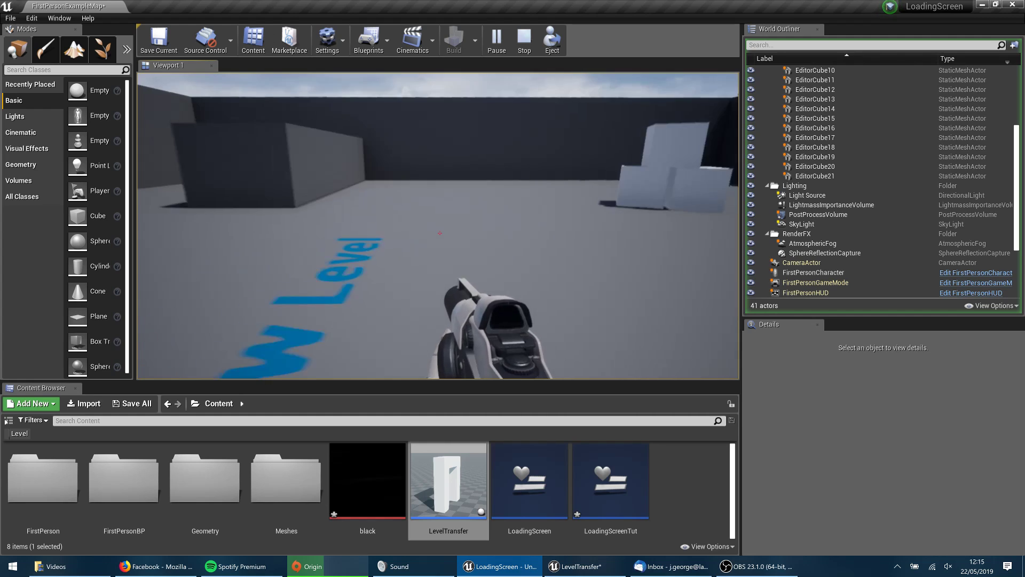
pyautogui.click(524, 39)
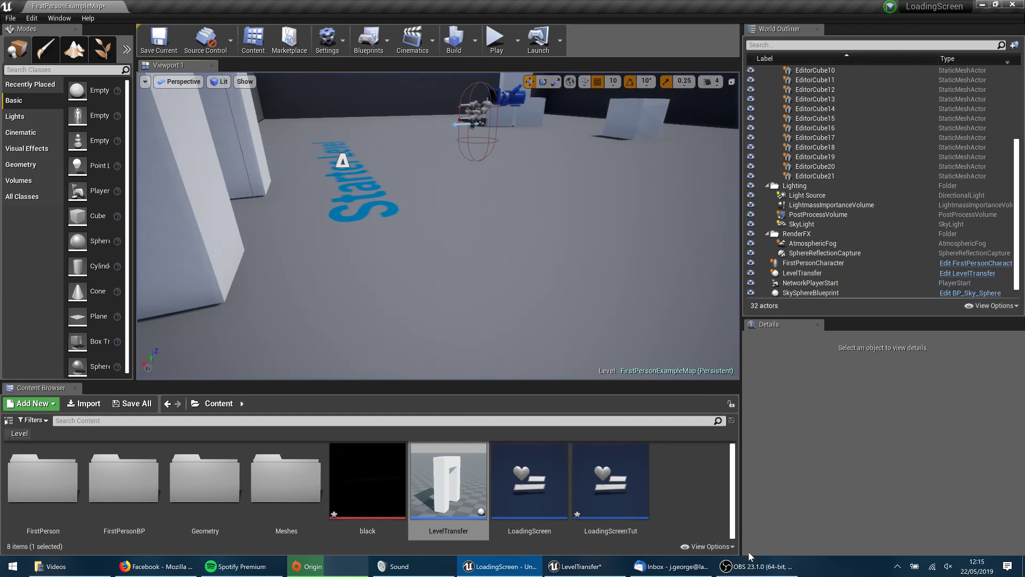
pyautogui.click(755, 566)
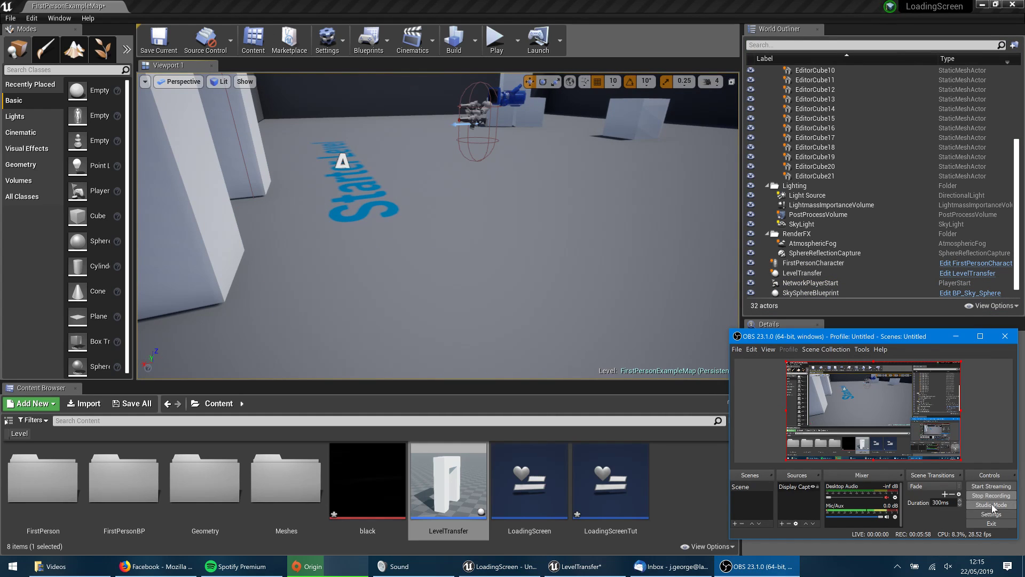